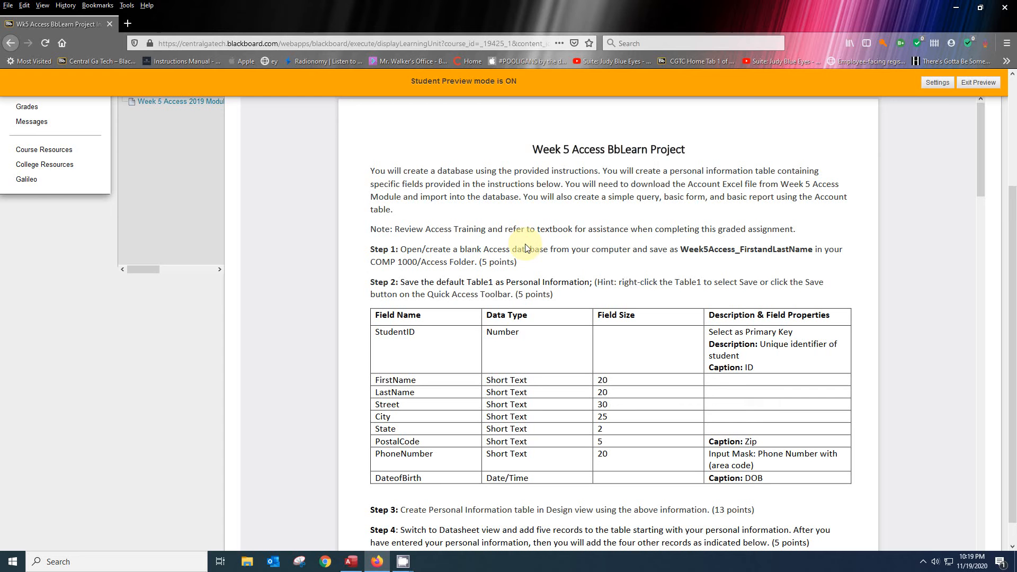
mouse_move(777, 384)
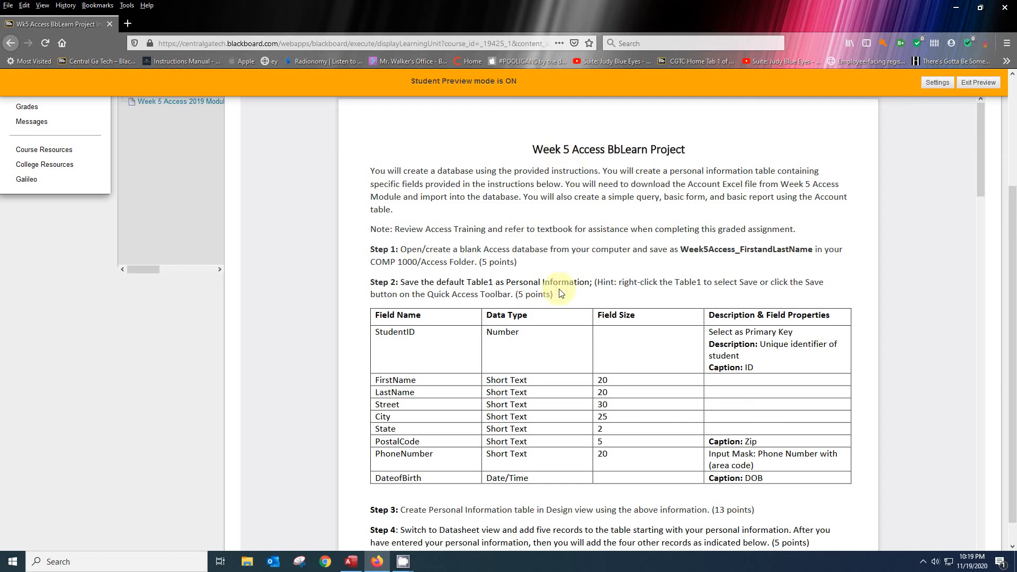
mouse_move(587, 378)
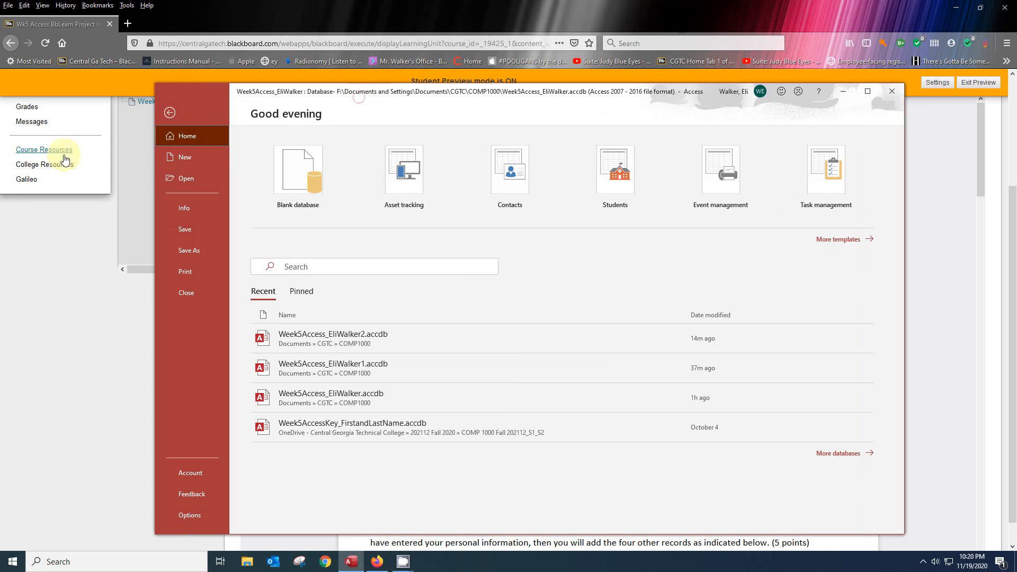
left_click(185, 156)
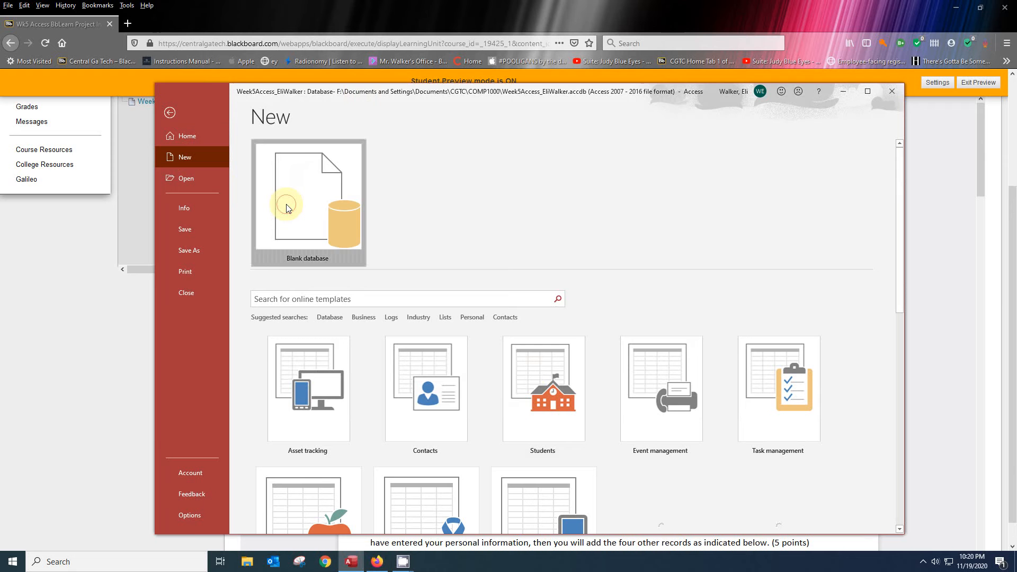
left_click(307, 201)
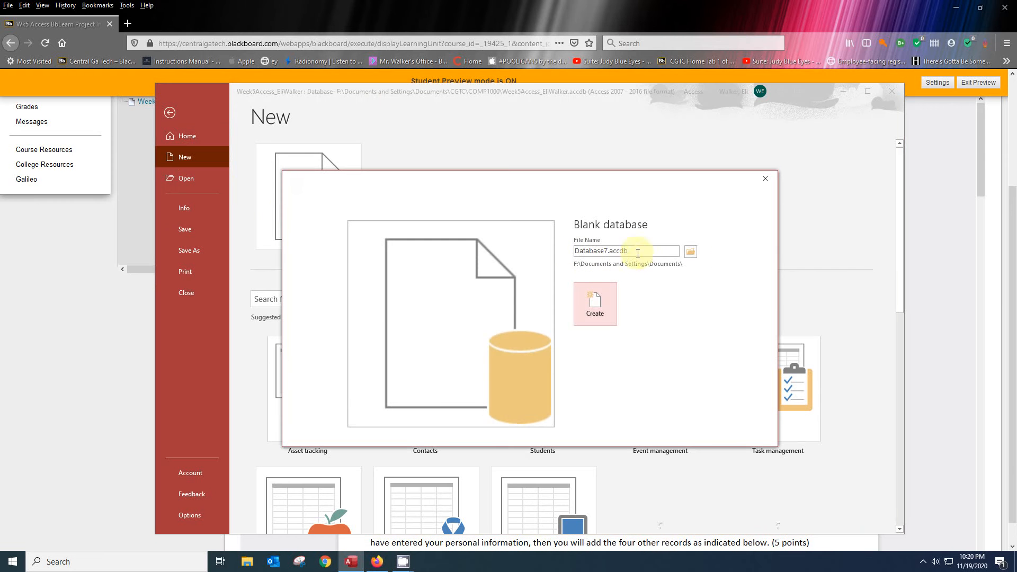
left_click(689, 251)
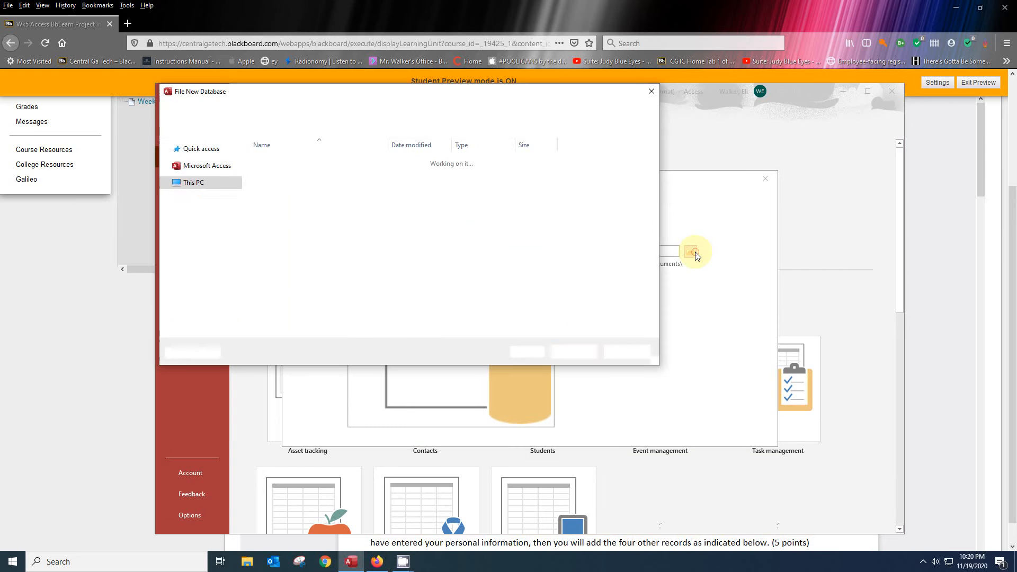
left_click(694, 252)
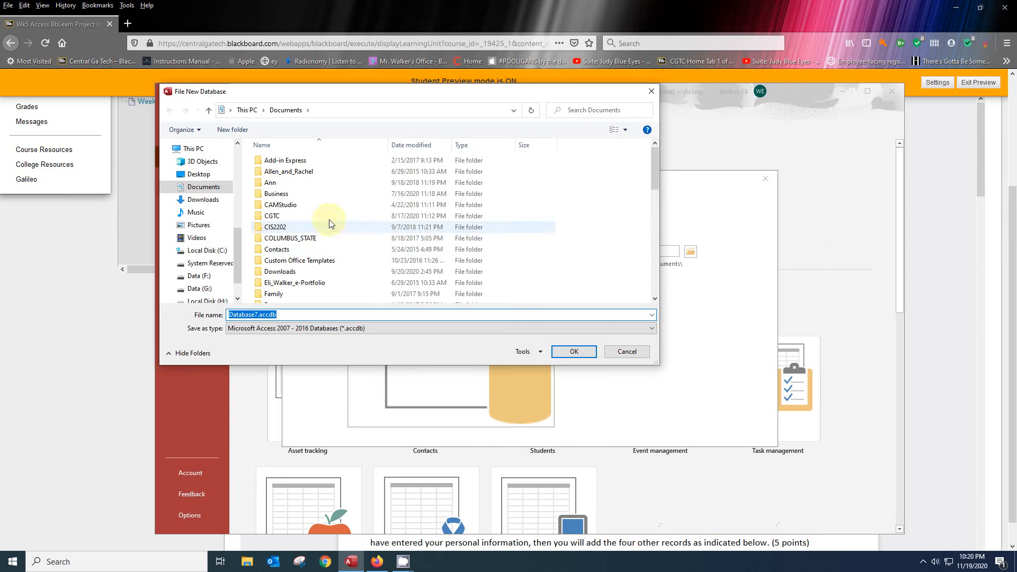
mouse_move(337, 194)
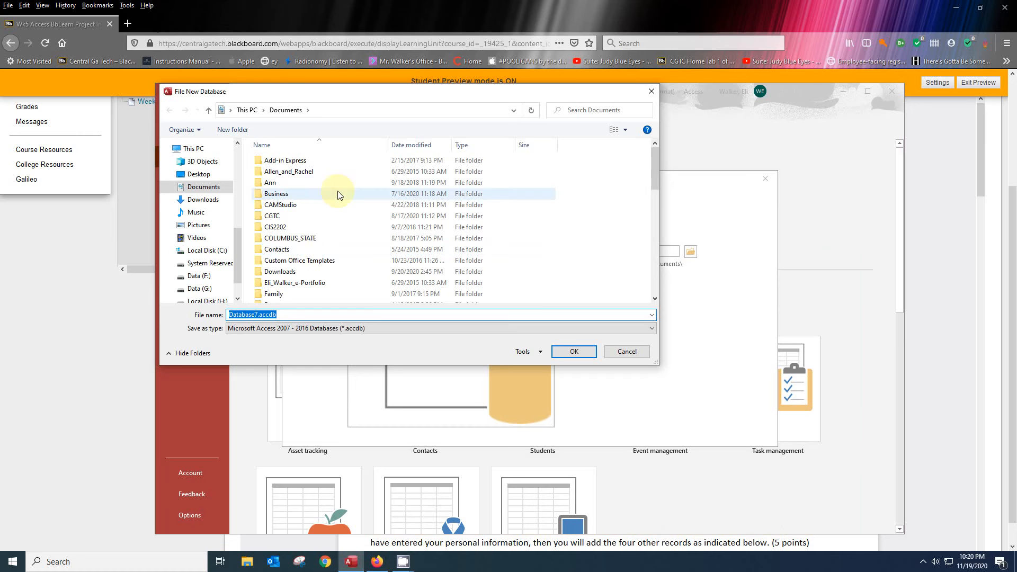
mouse_move(349, 145)
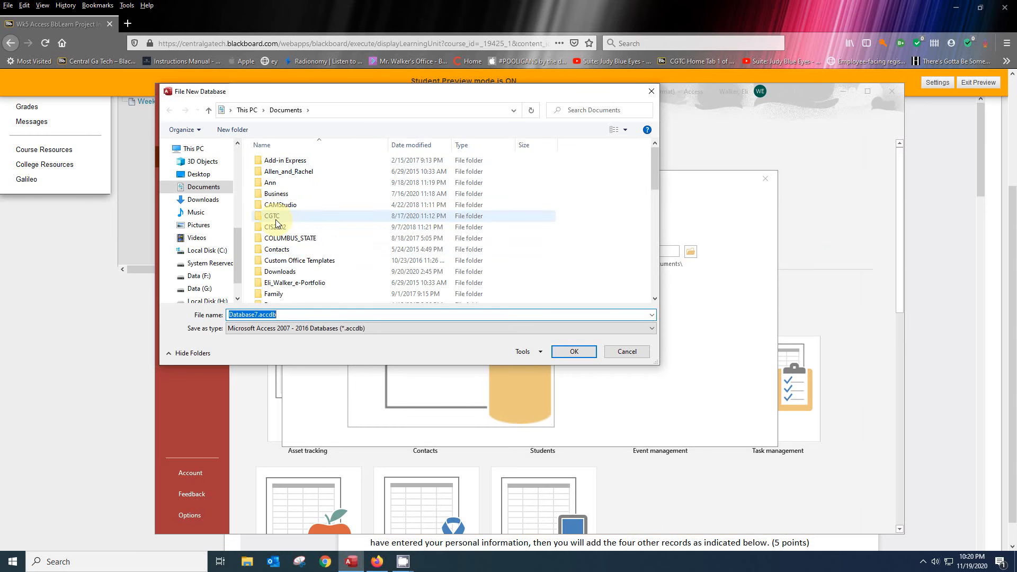
double_click(272, 215)
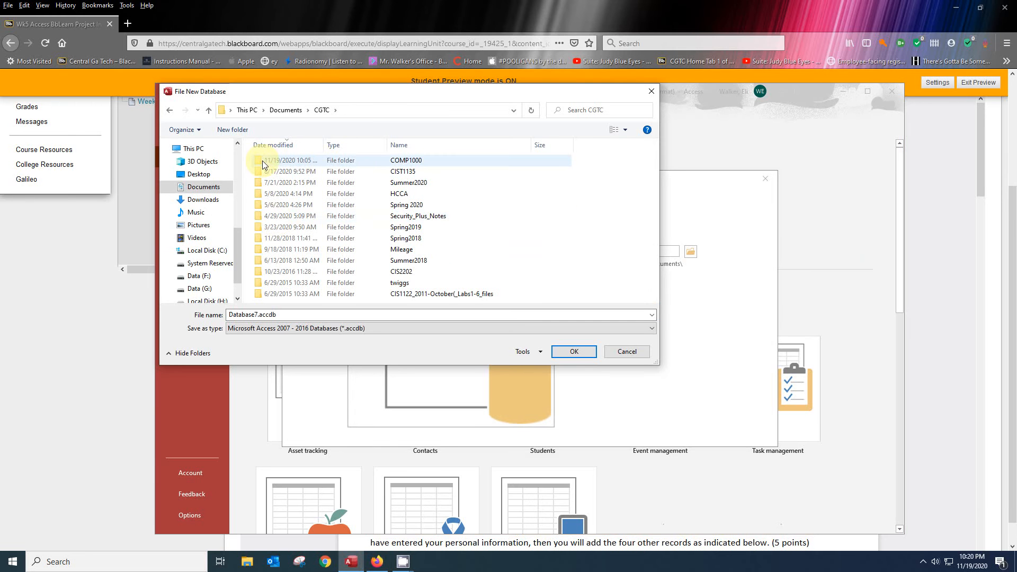
double_click(406, 160)
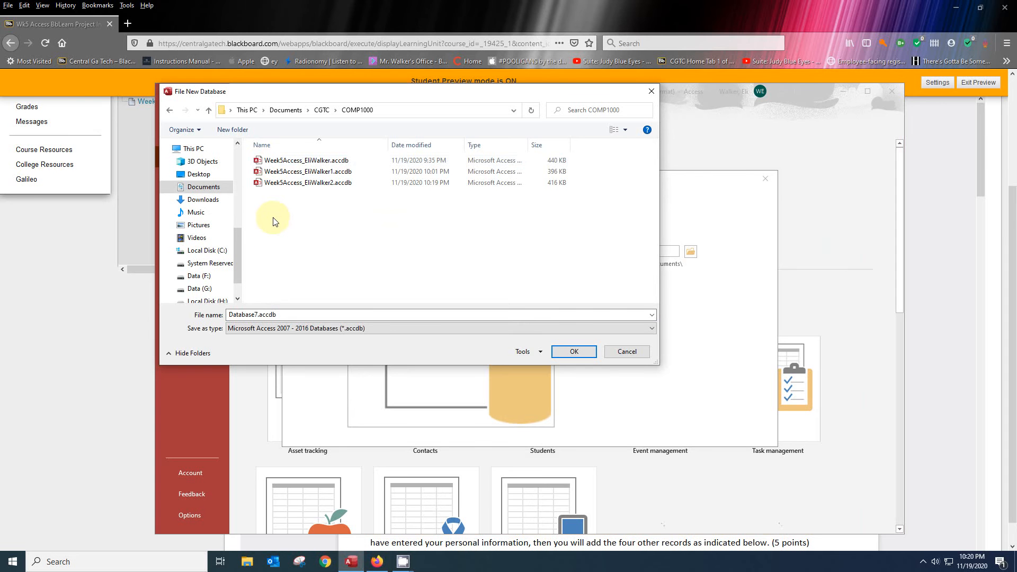
mouse_move(280, 160)
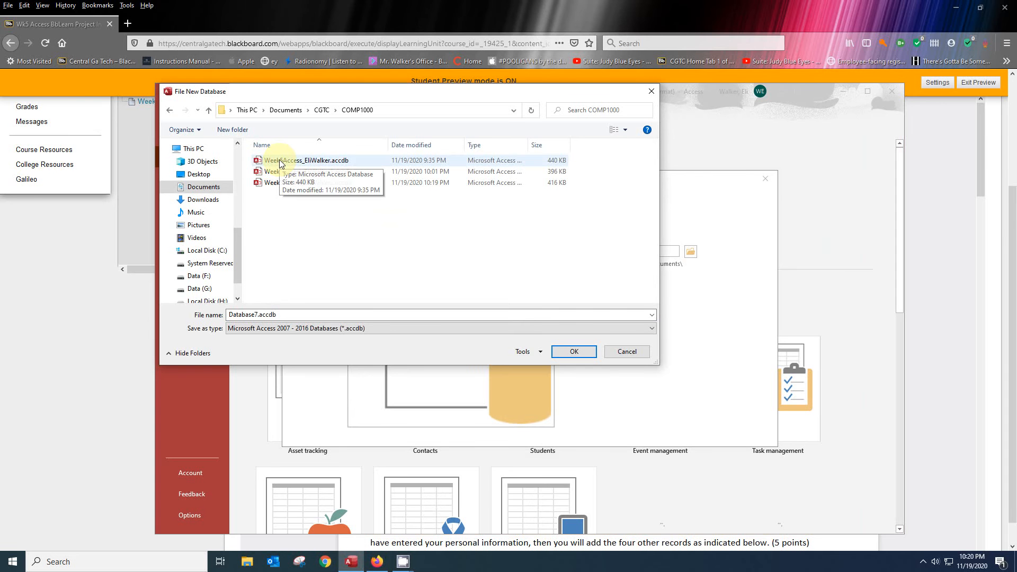
left_click(309, 160)
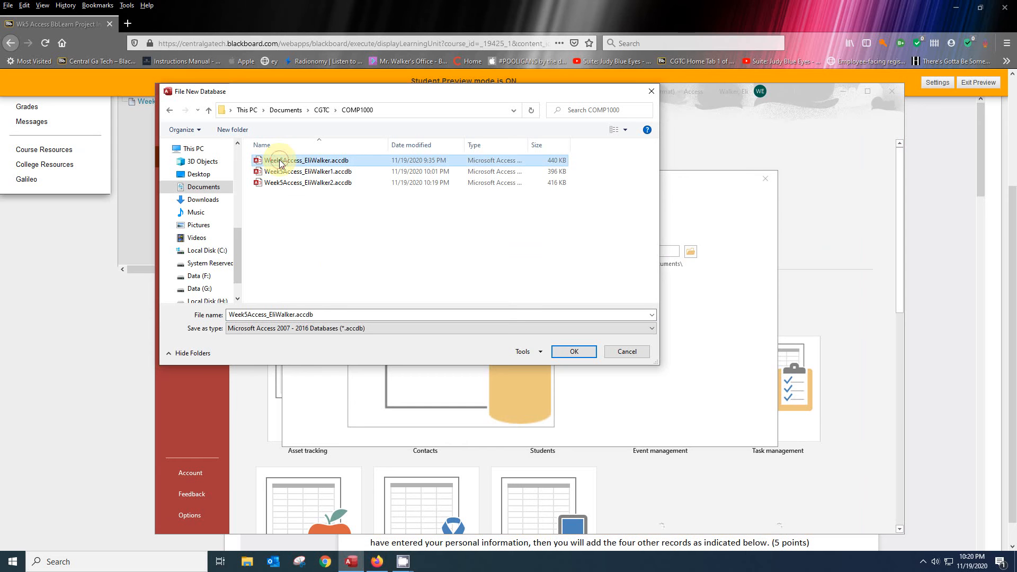
left_click(307, 182)
type("3")
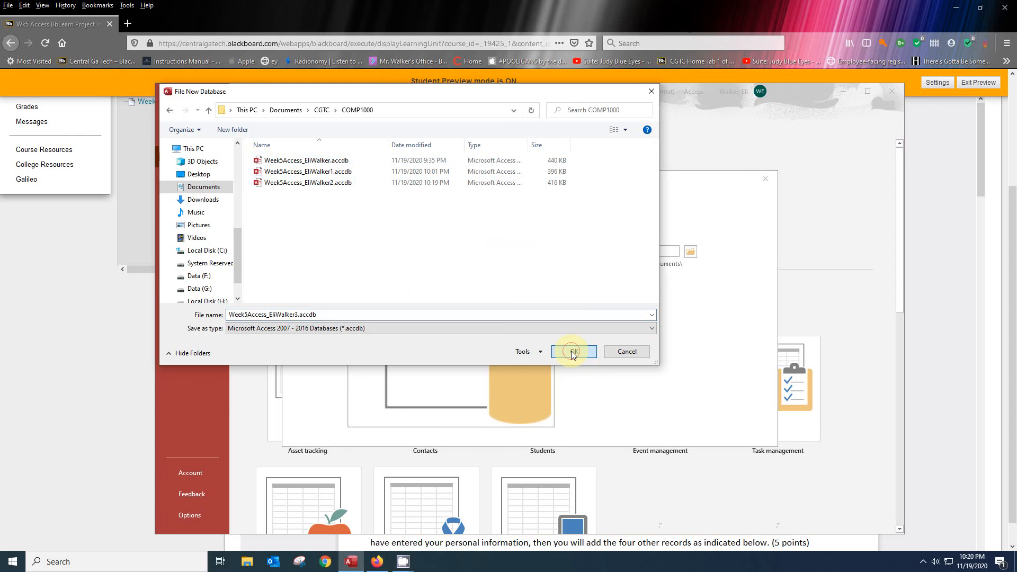
left_click(574, 351)
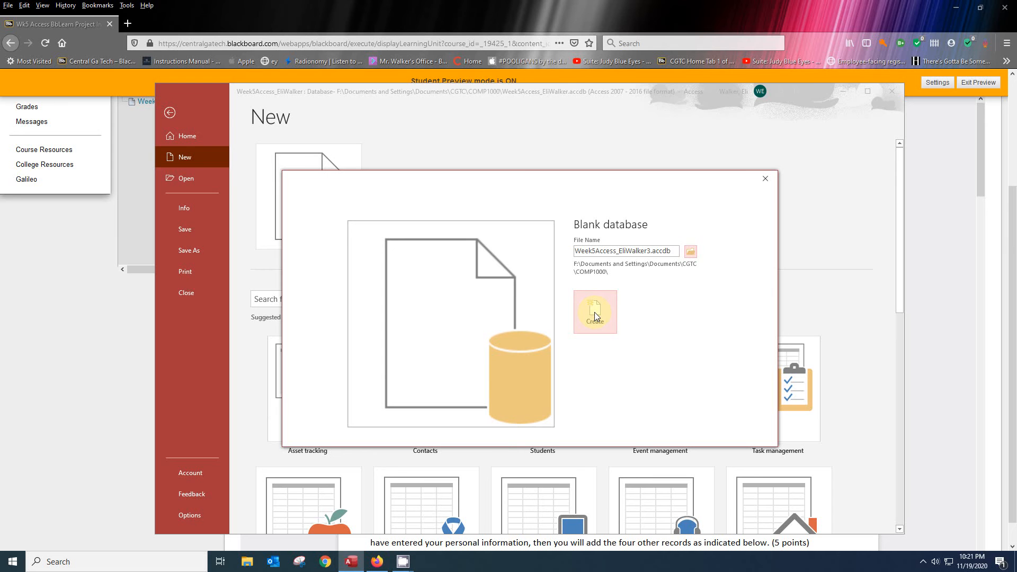
Create the Week5Access_EliWalker3 database and select its empty Table1.
left_click(594, 312)
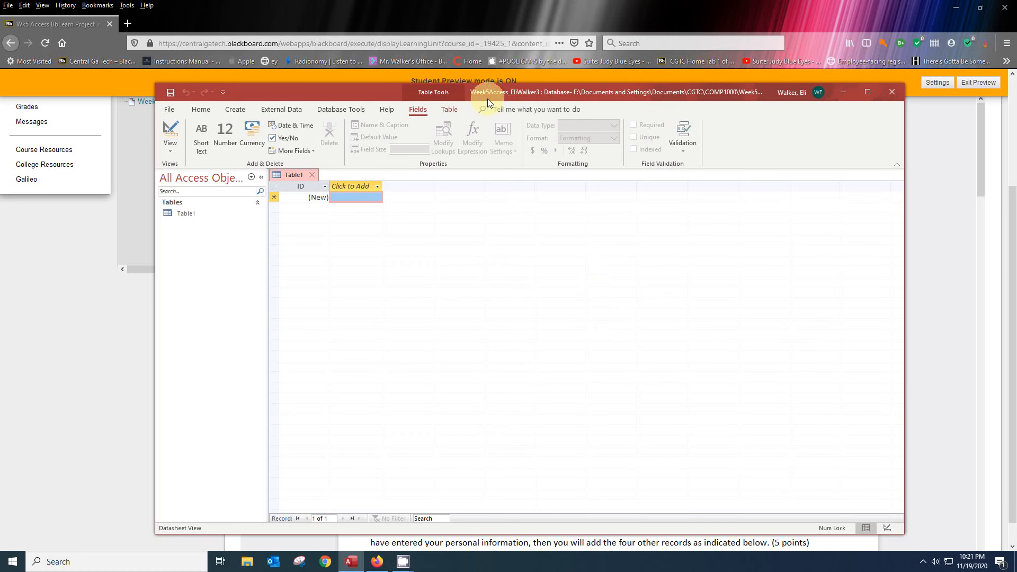
mouse_move(537, 92)
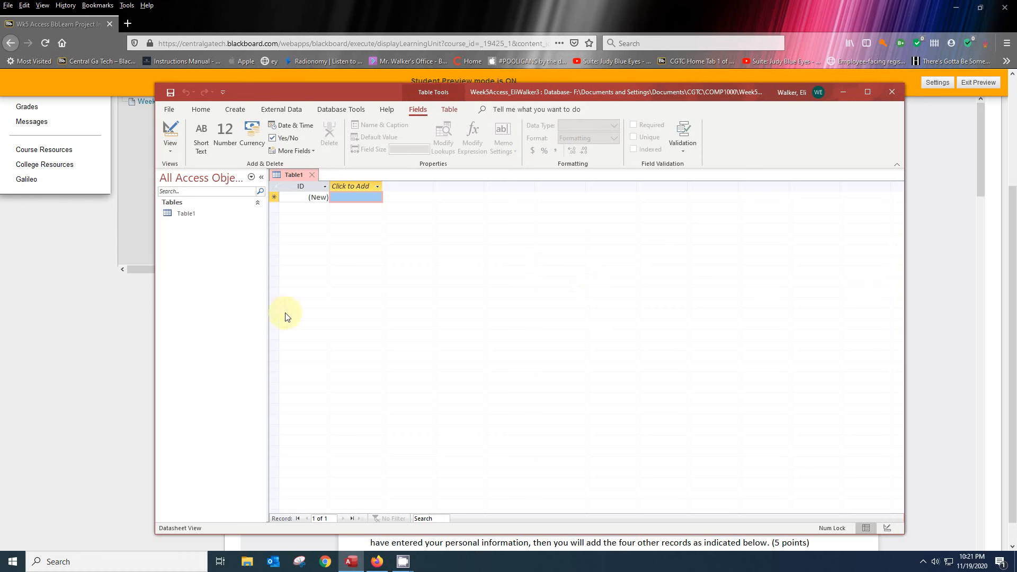
mouse_move(331, 325)
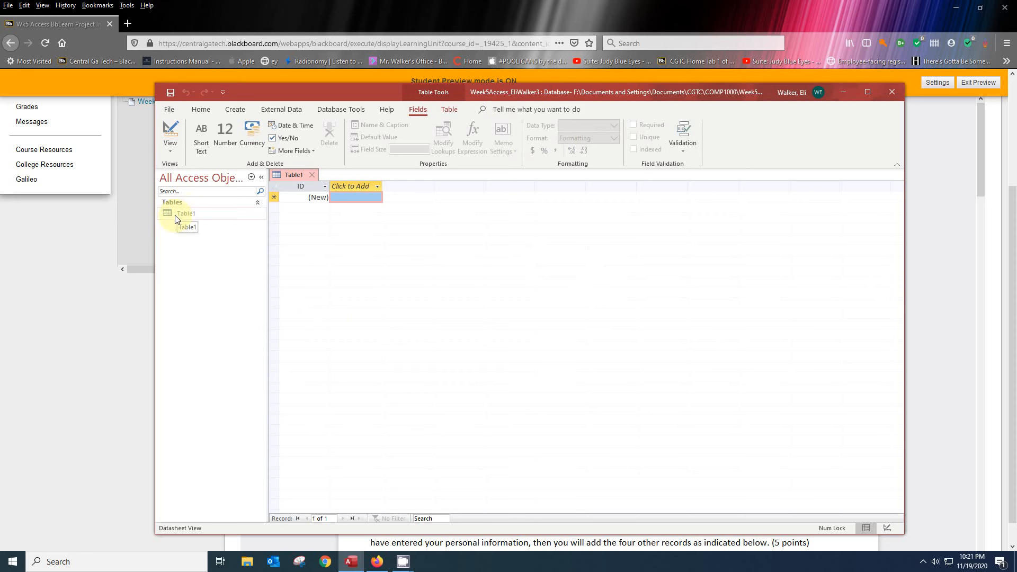
left_click(186, 213)
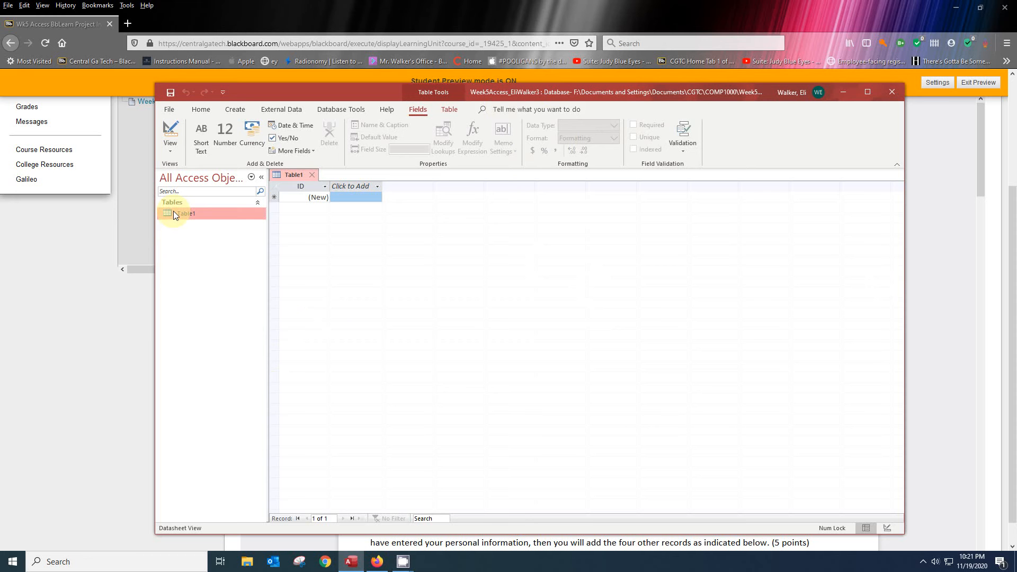
Save Table1 under the table name 'Personal Information'.
right_click(186, 214)
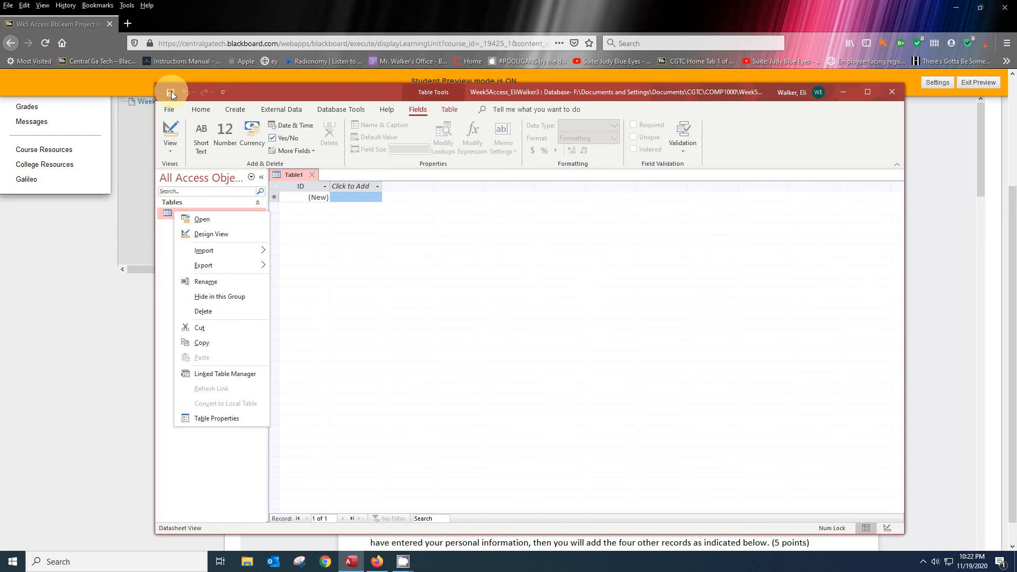
mouse_move(227, 265)
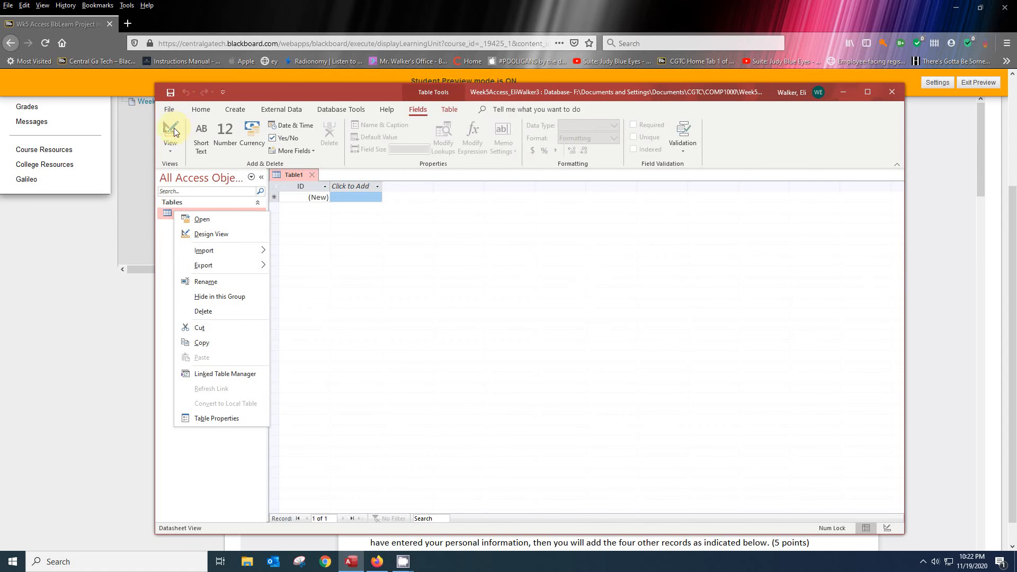
left_click(171, 92)
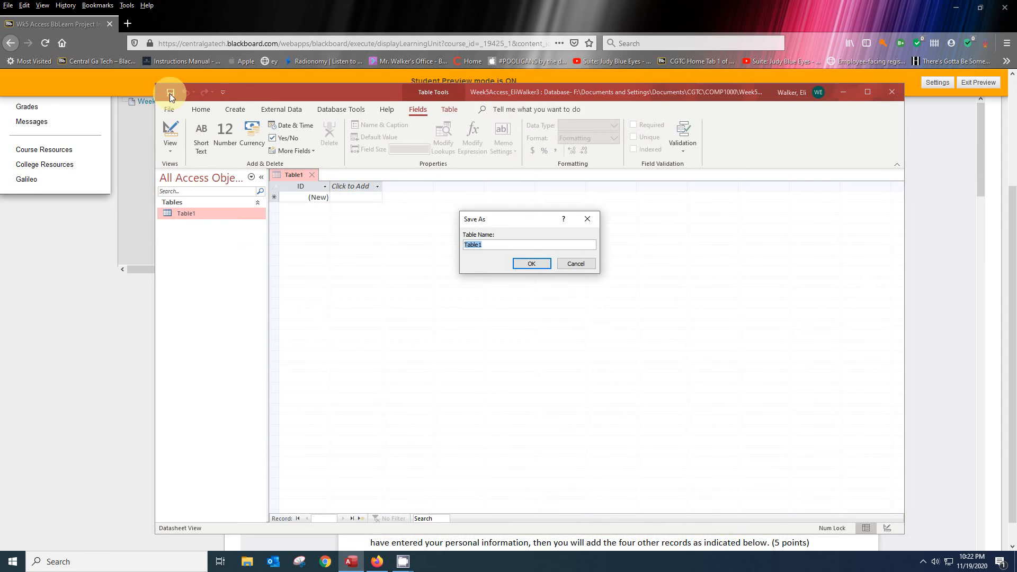
mouse_move(512, 261)
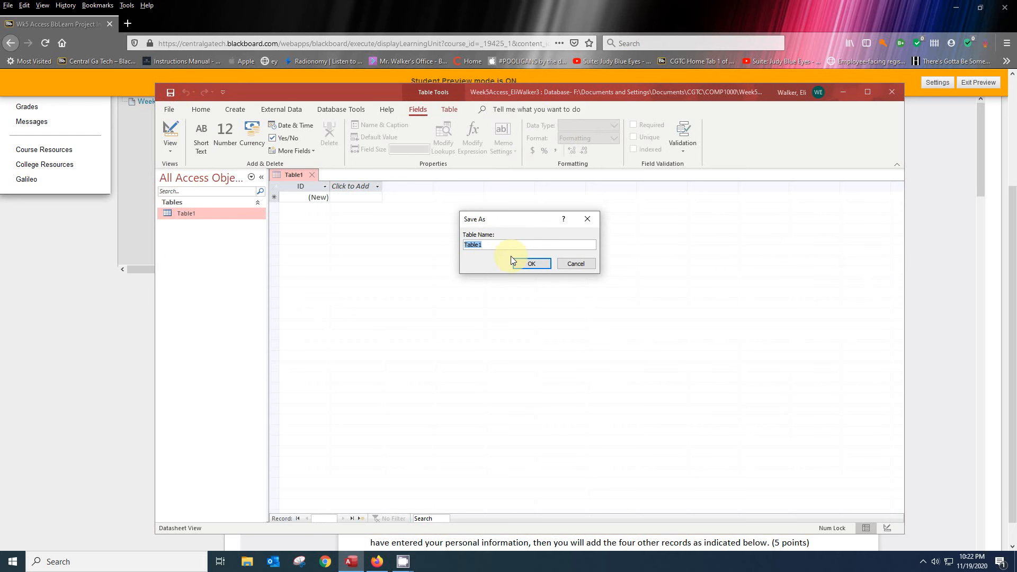
type("Personal In")
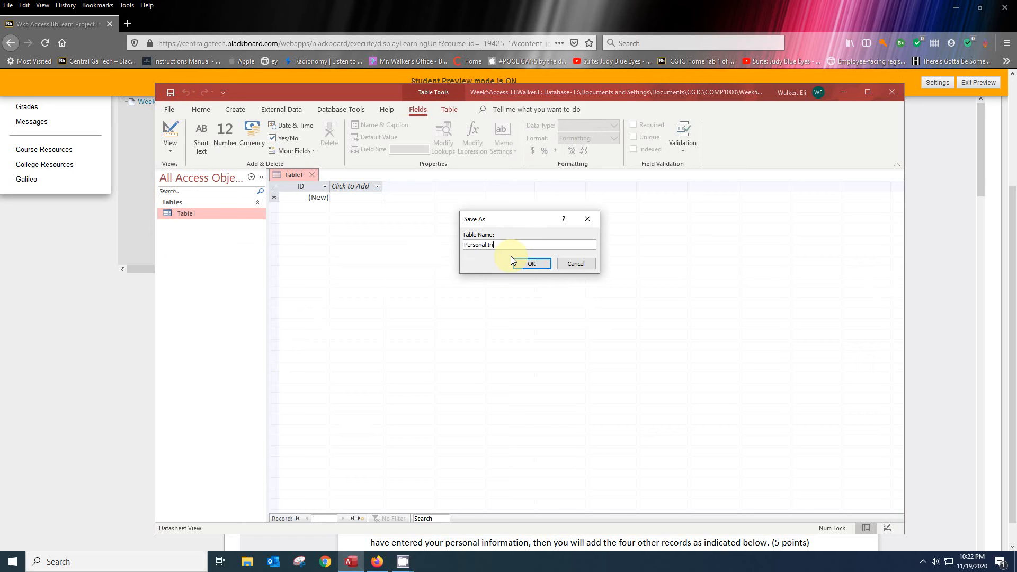
type("formation")
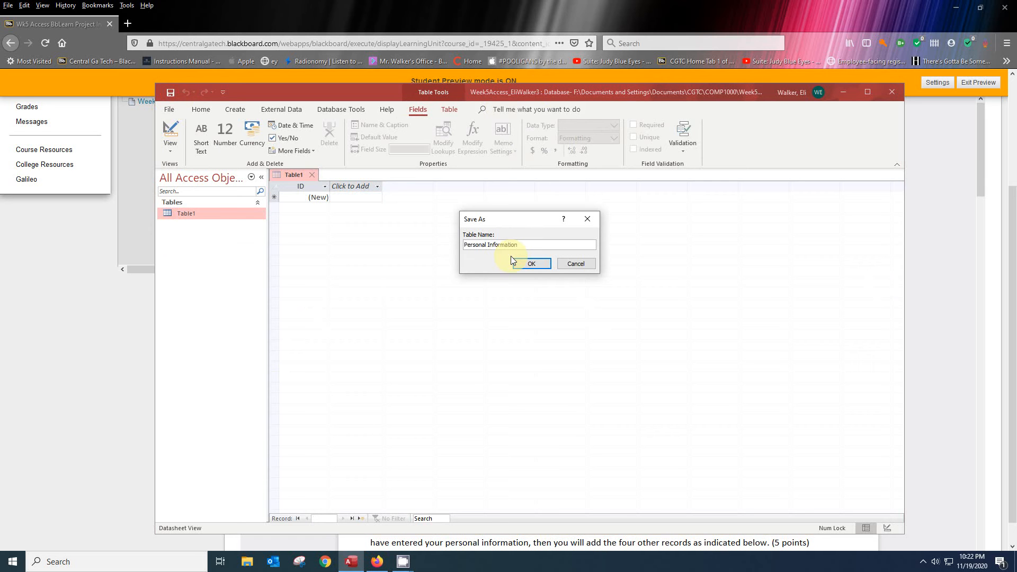
left_click(531, 263)
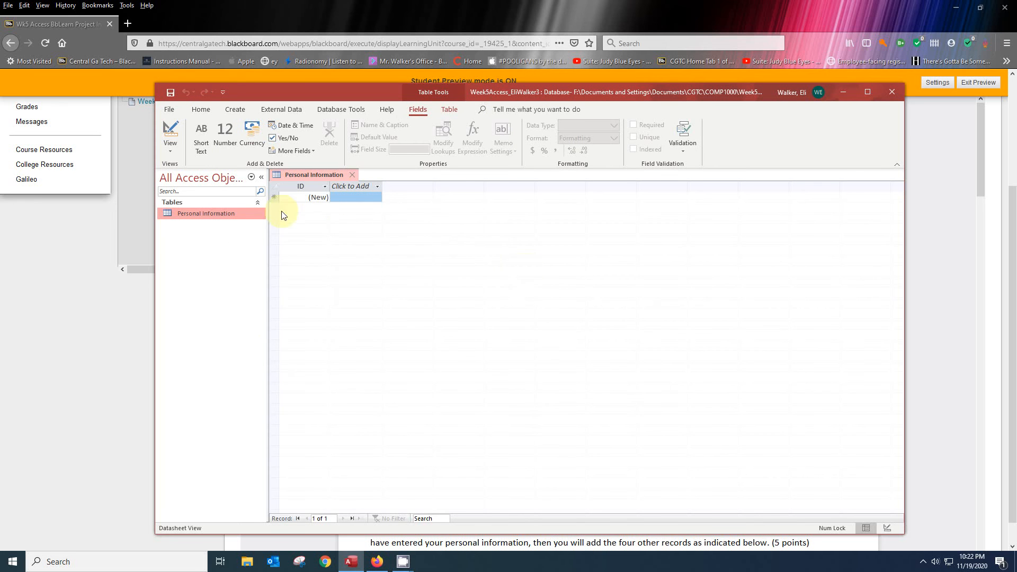
mouse_move(206, 213)
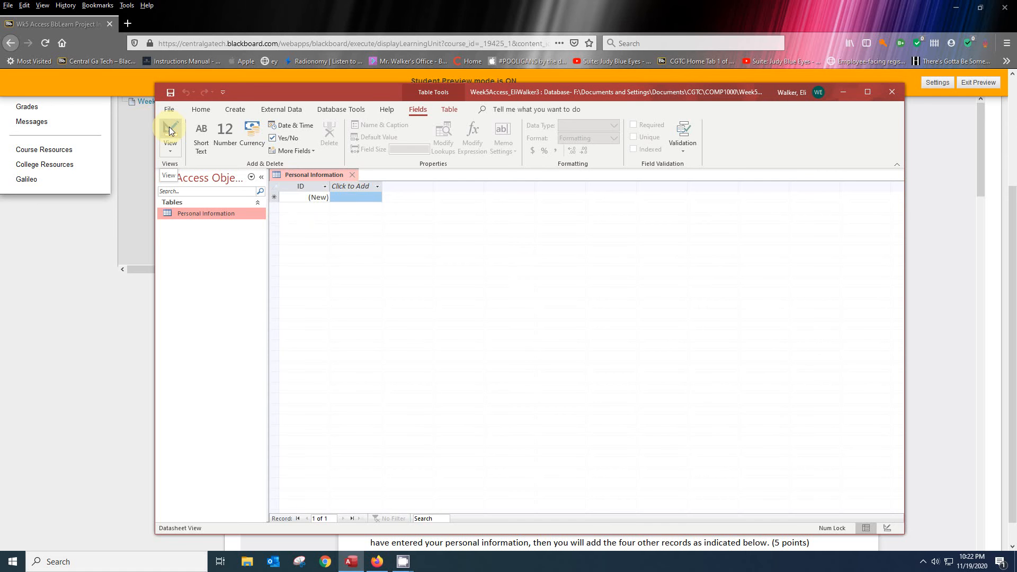
Open Personal Information in Design view and remove the ID field's primary key.
left_click(170, 132)
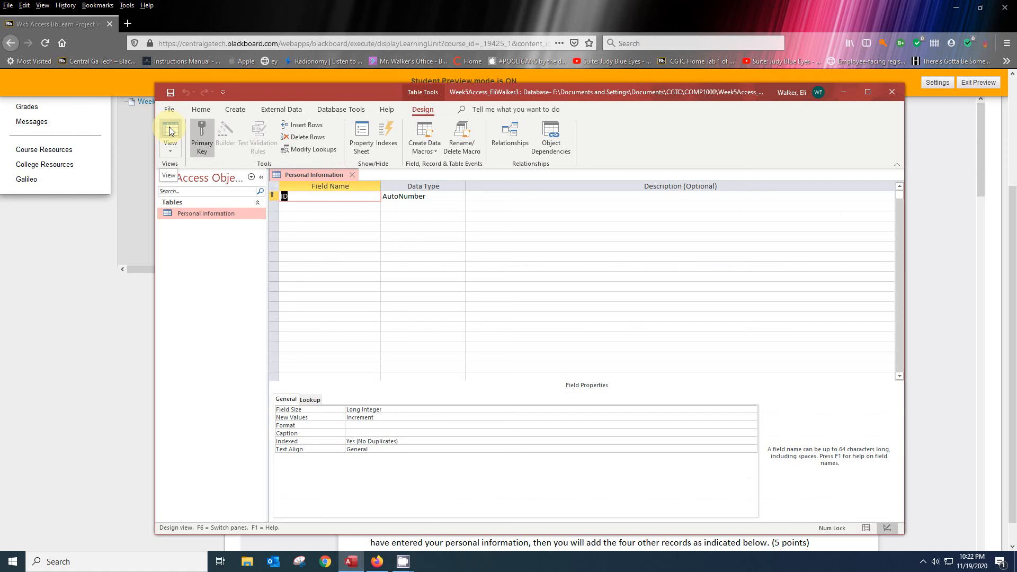
left_click(170, 133)
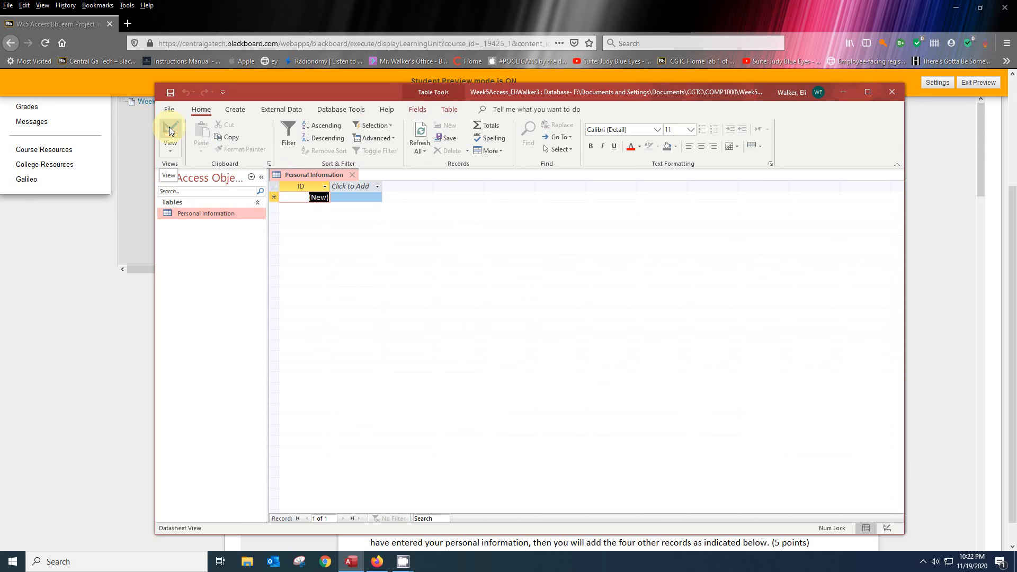
left_click(170, 134)
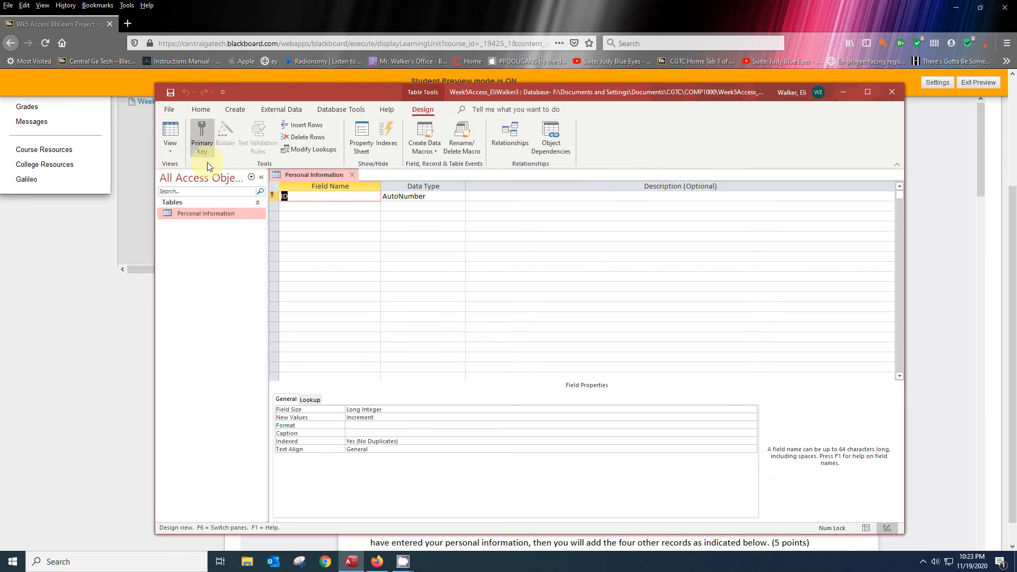
left_click(202, 136)
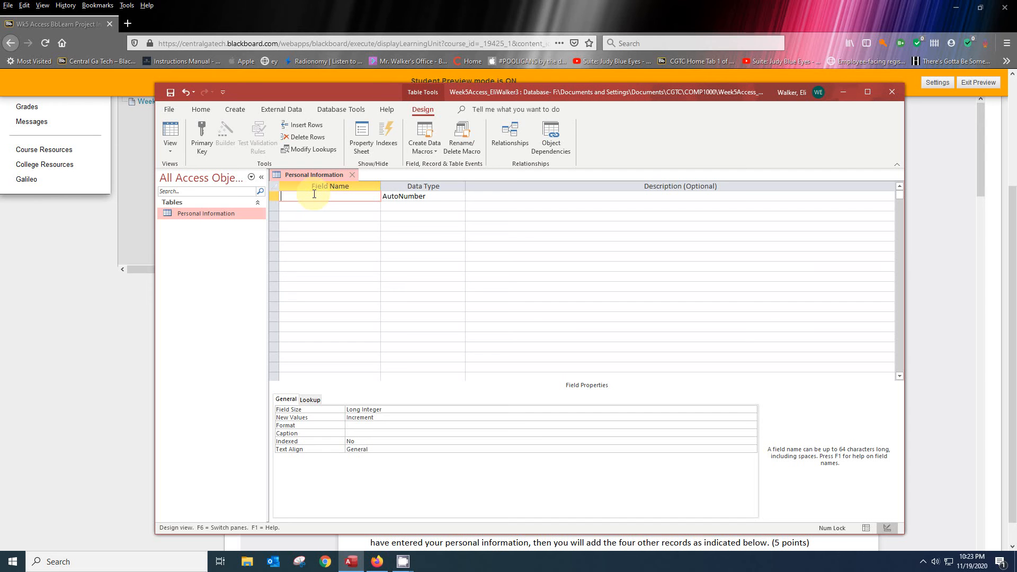
Name the first field StudentID and make it a Number field.
type("StudentI")
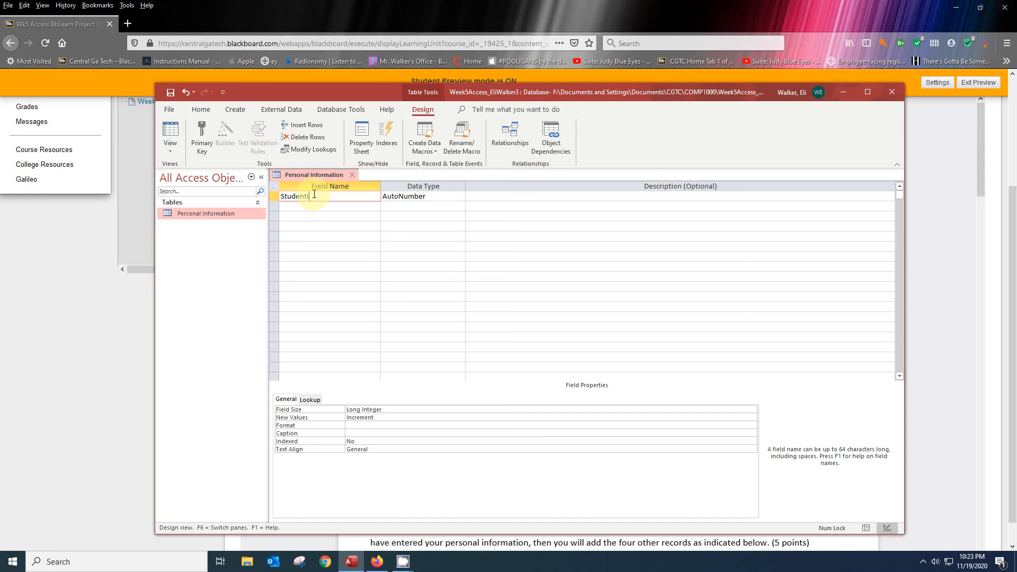
left_click(422, 196)
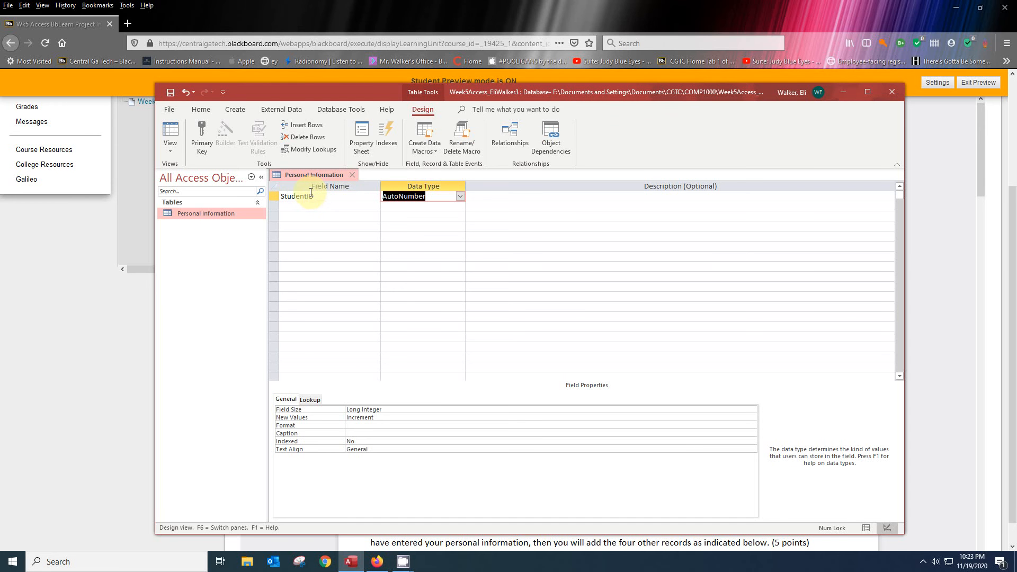
left_click(459, 196)
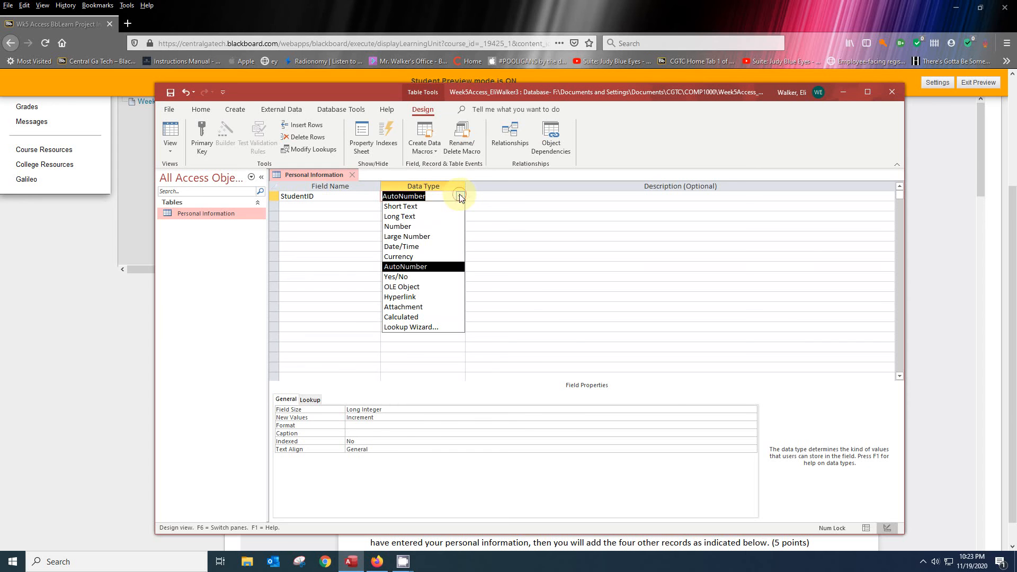
mouse_move(398, 226)
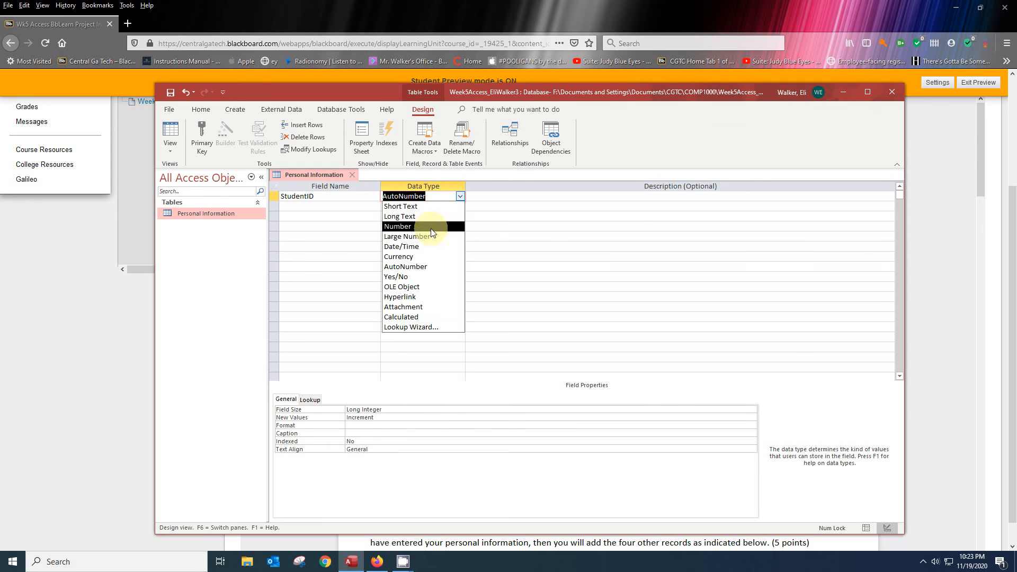
left_click(397, 226)
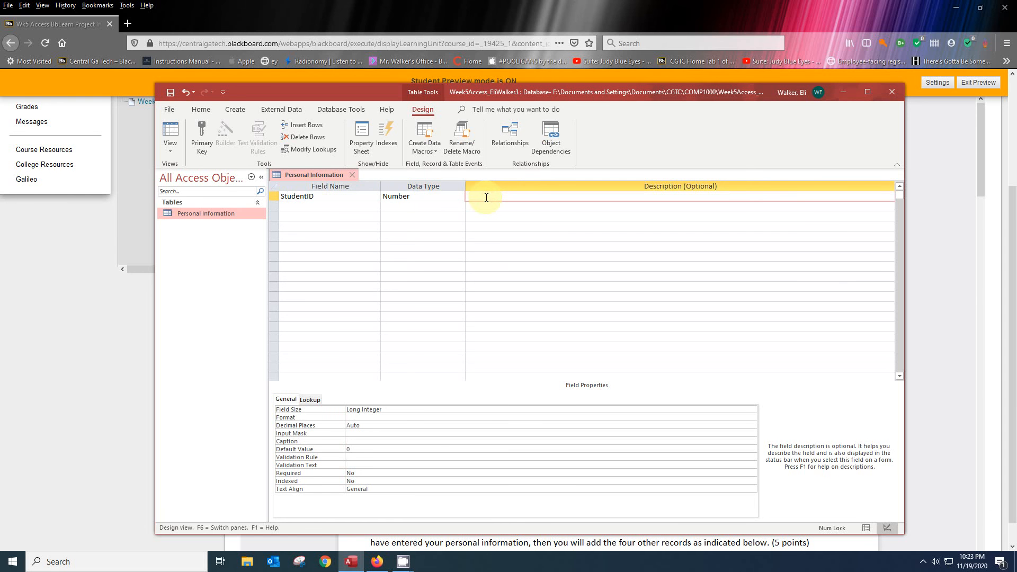
Describe StudentID as 'Unique identifier of student', caption it ID, and clear its default value.
type("Unique")
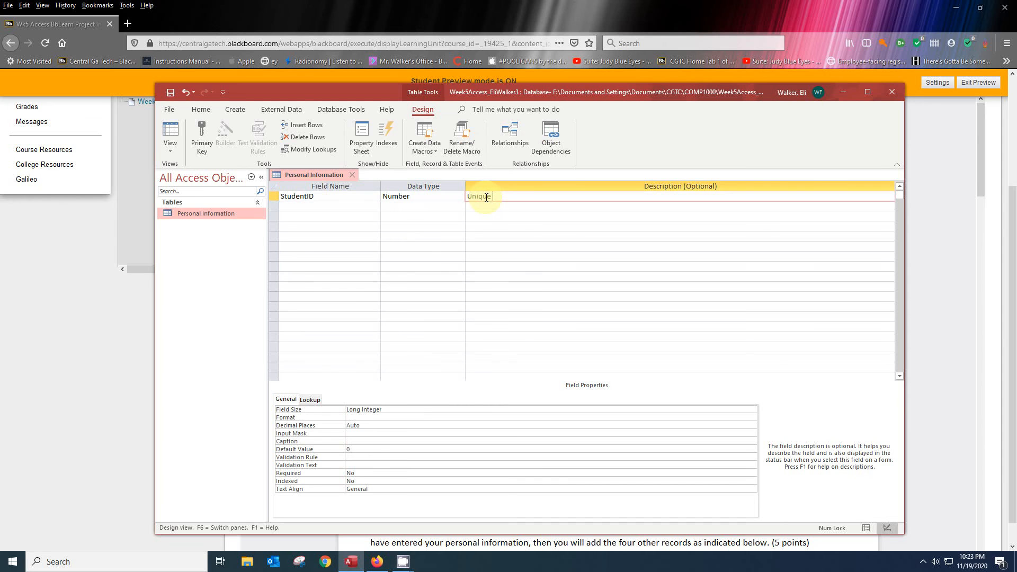
type("identifier")
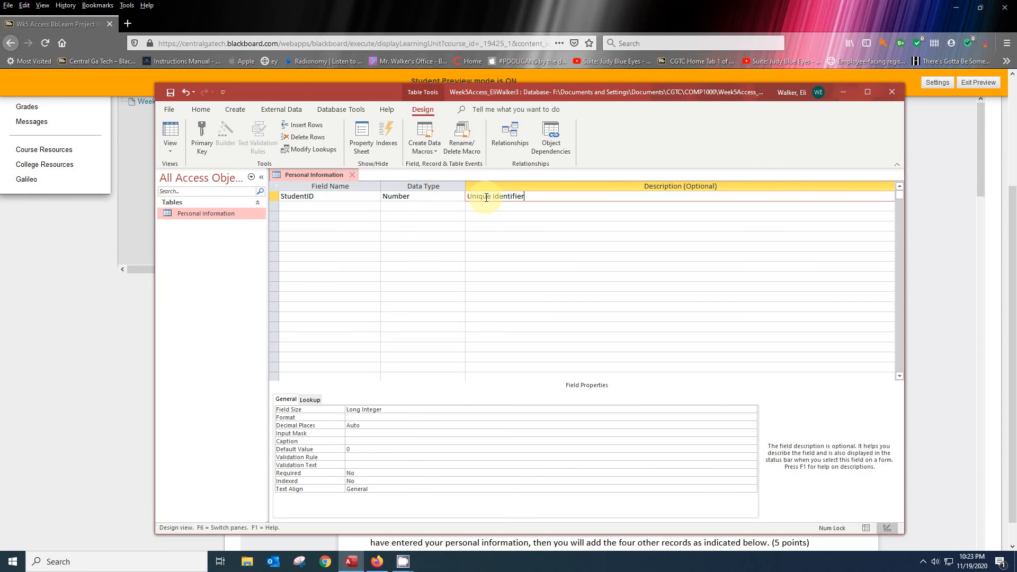
type("of student")
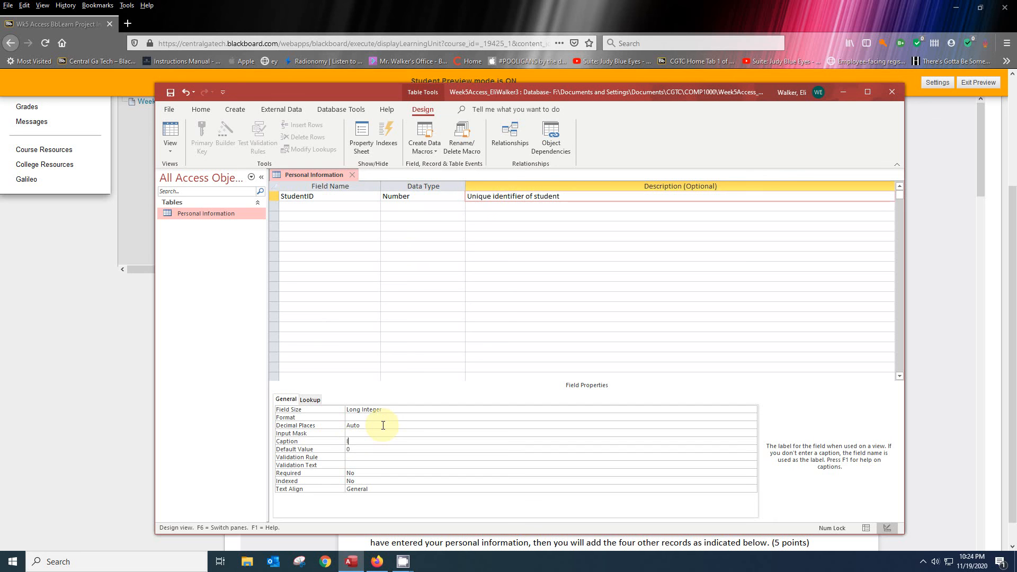
type("ID")
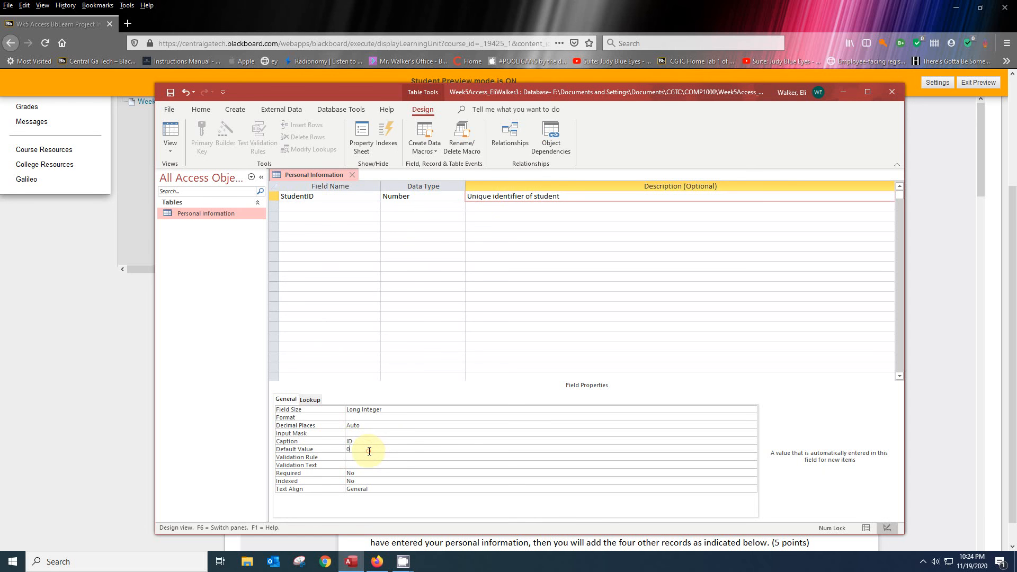
left_click(347, 449)
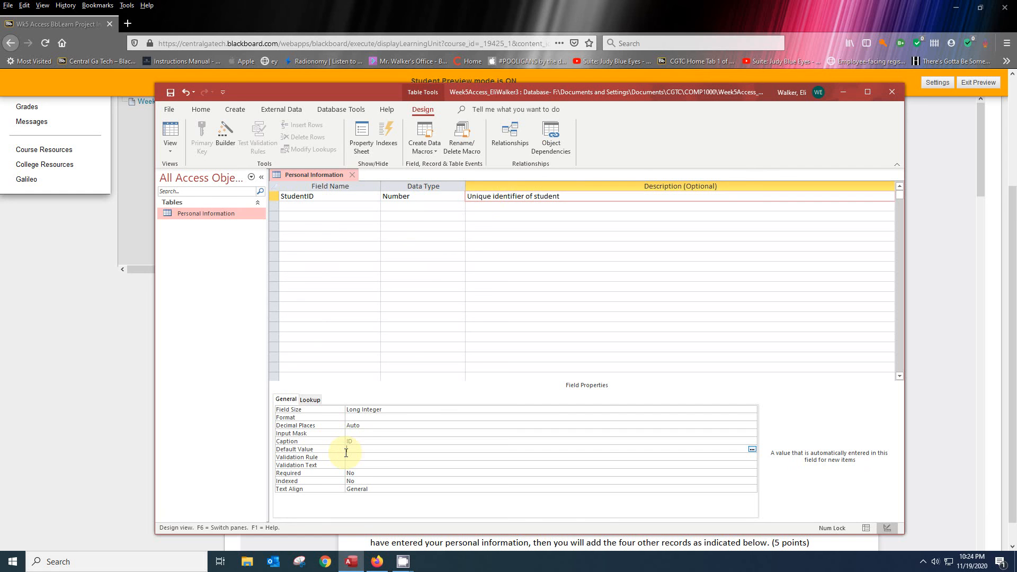
left_click(297, 196)
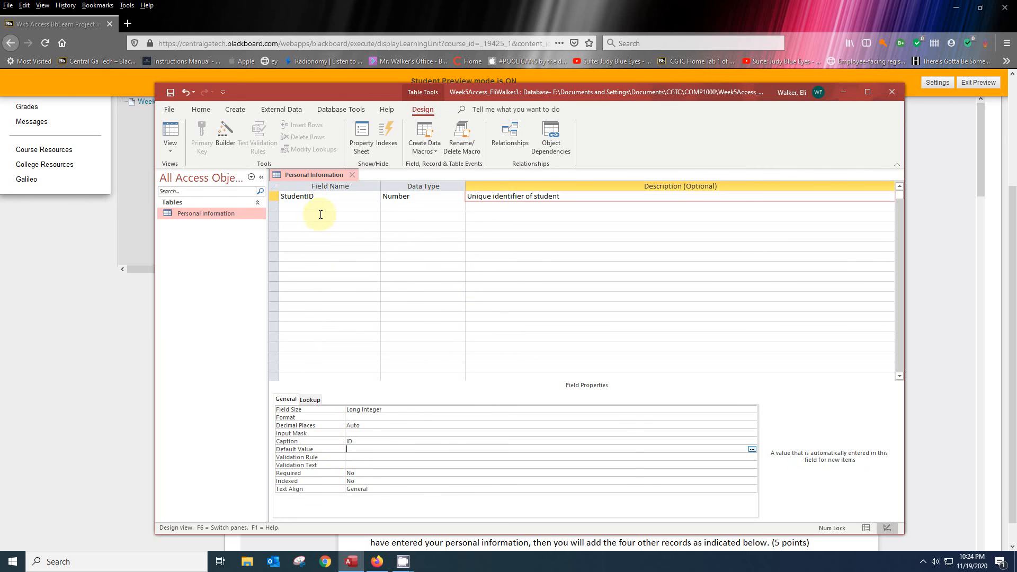
left_click(320, 206)
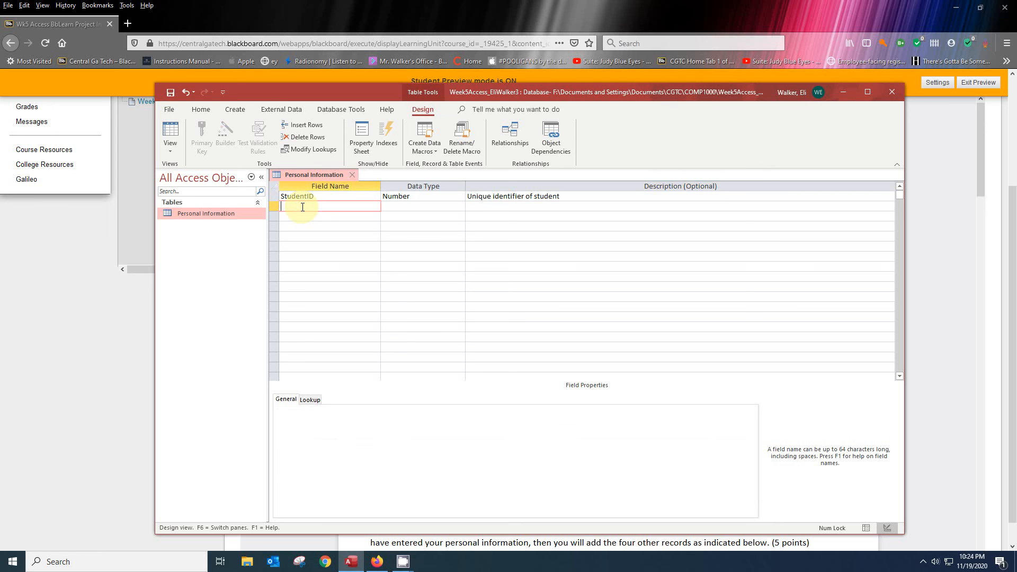
Add fields FirstName, LastName, Street, City, State, PostalCode, PhoneNumber and DateofBirth.
type("First")
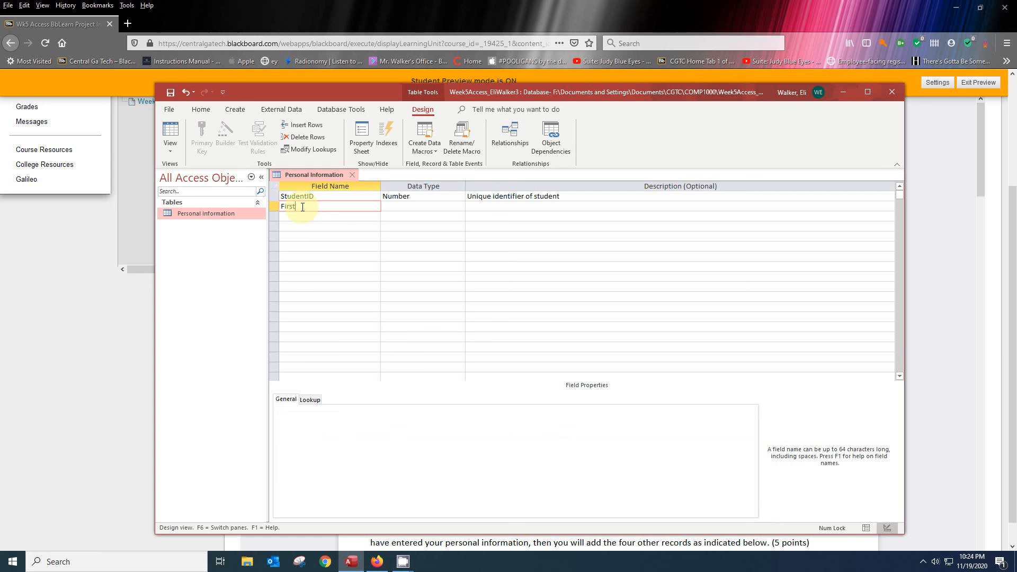
type("Name")
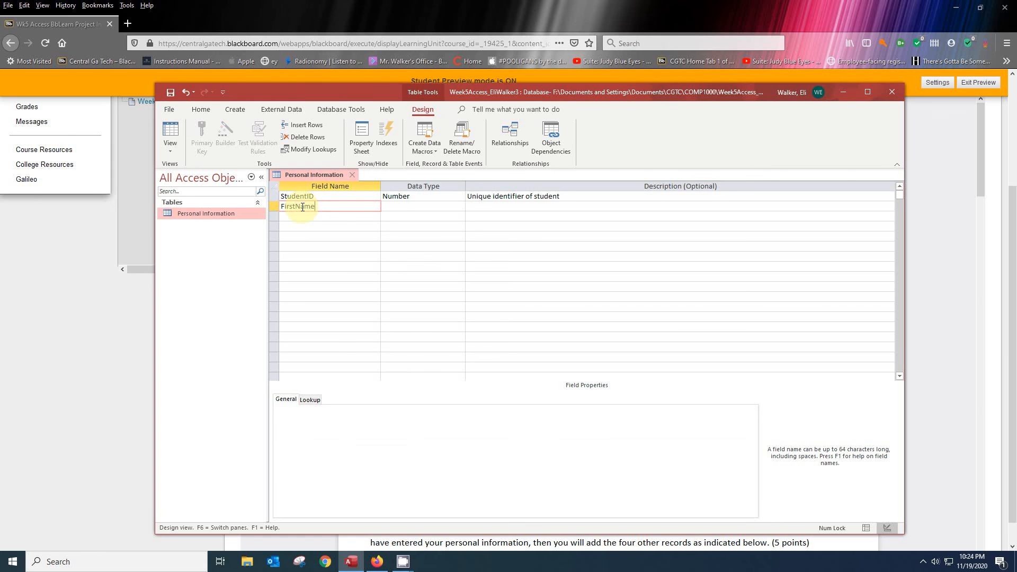
type("LastName")
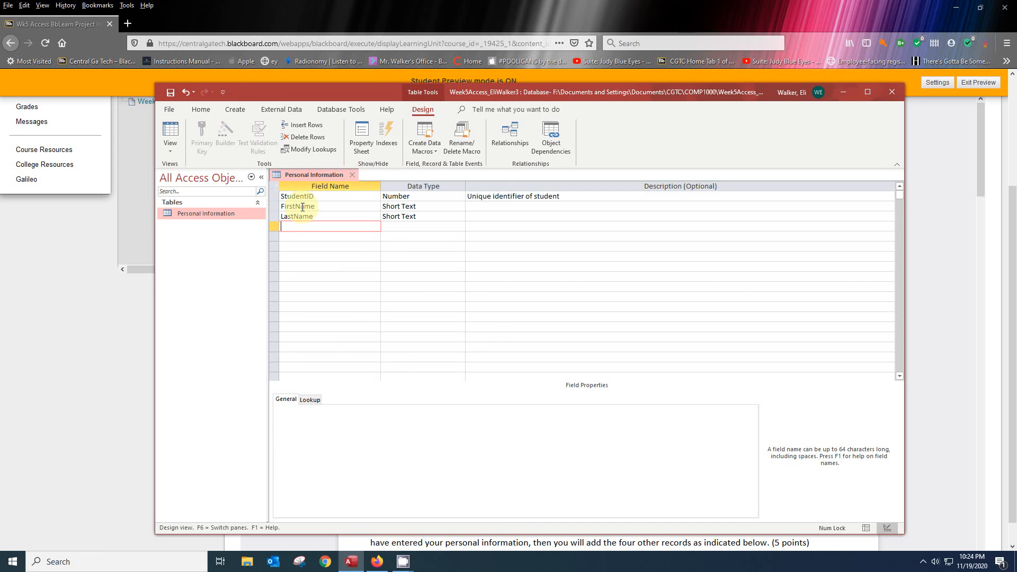
type("Street")
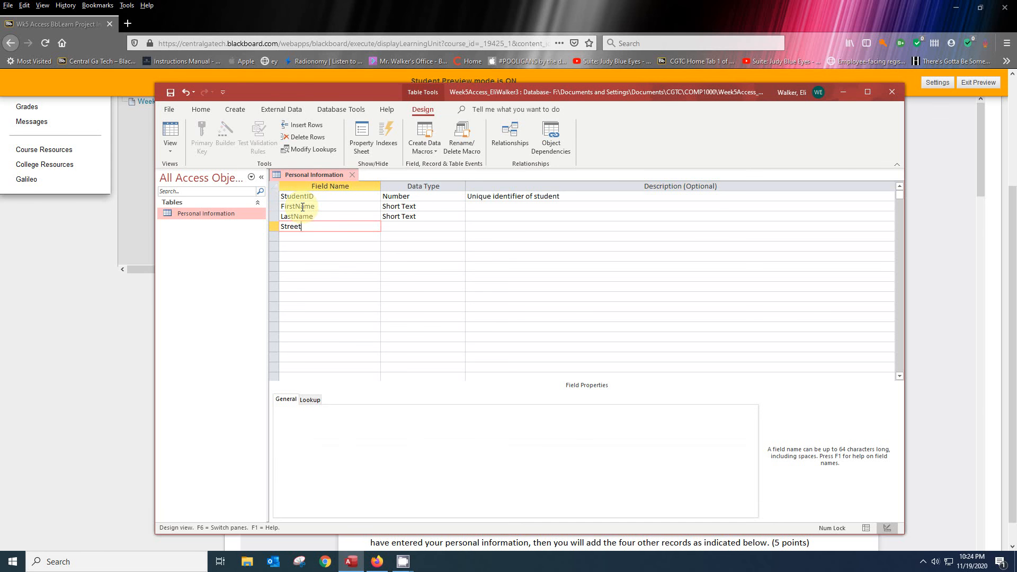
type("City")
left_click(330, 246)
type("State")
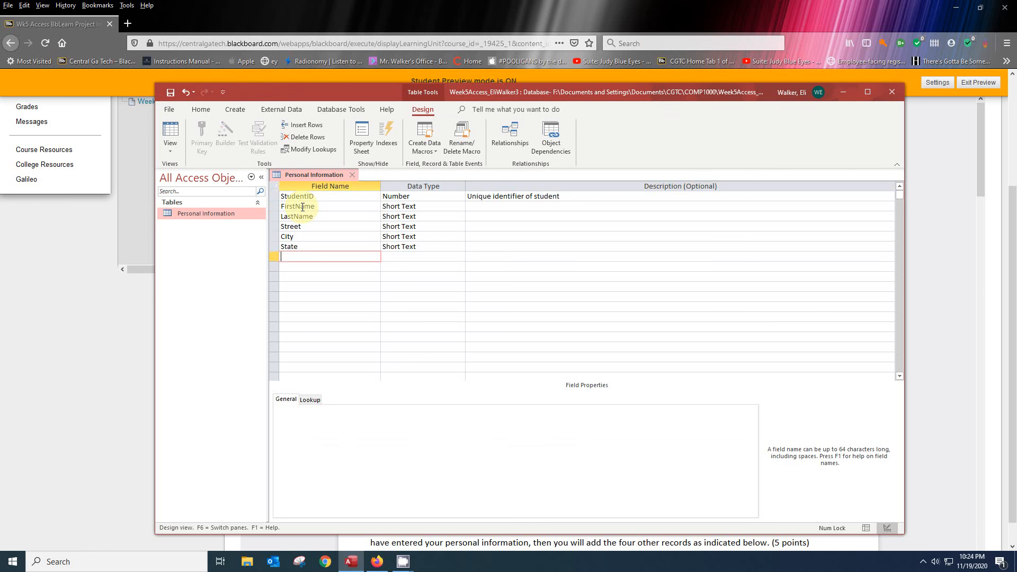
type("Postal")
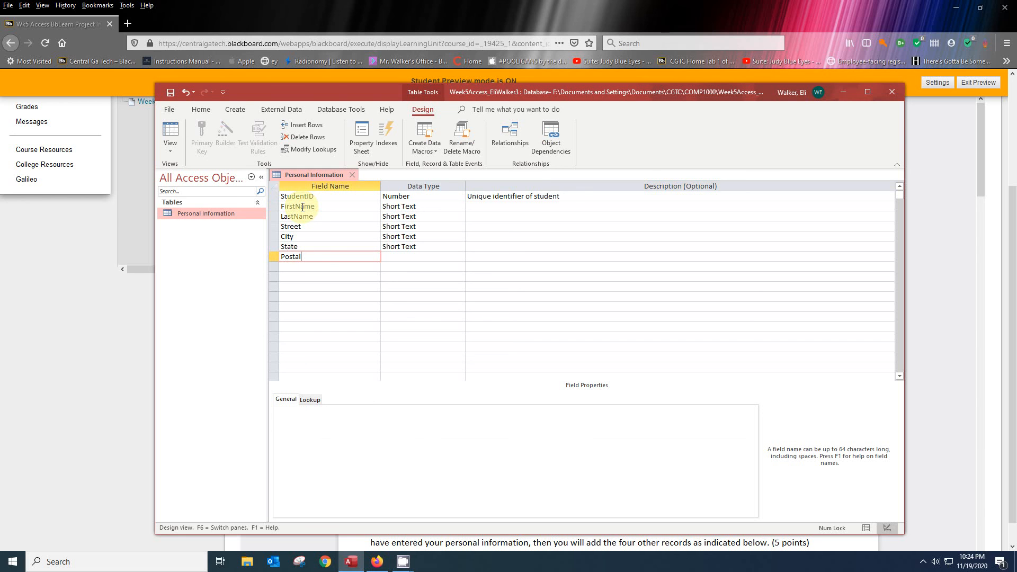
type("Code")
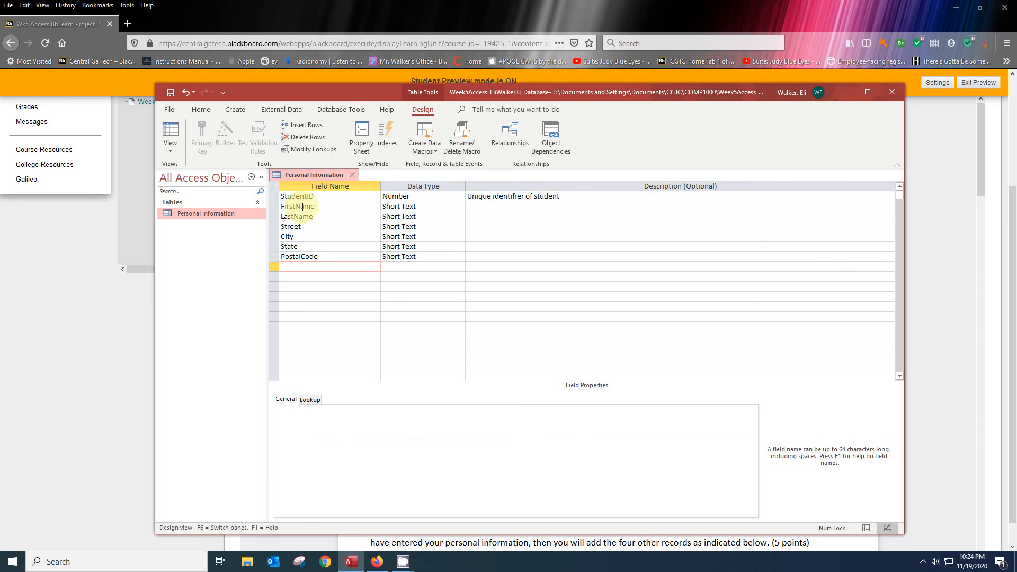
type("PhoneNumber")
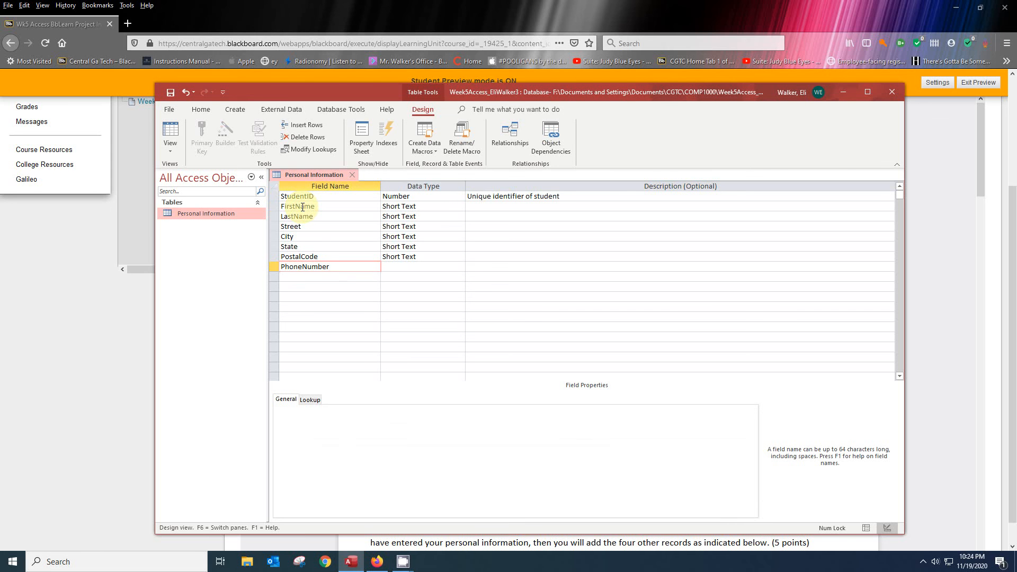
type("Date")
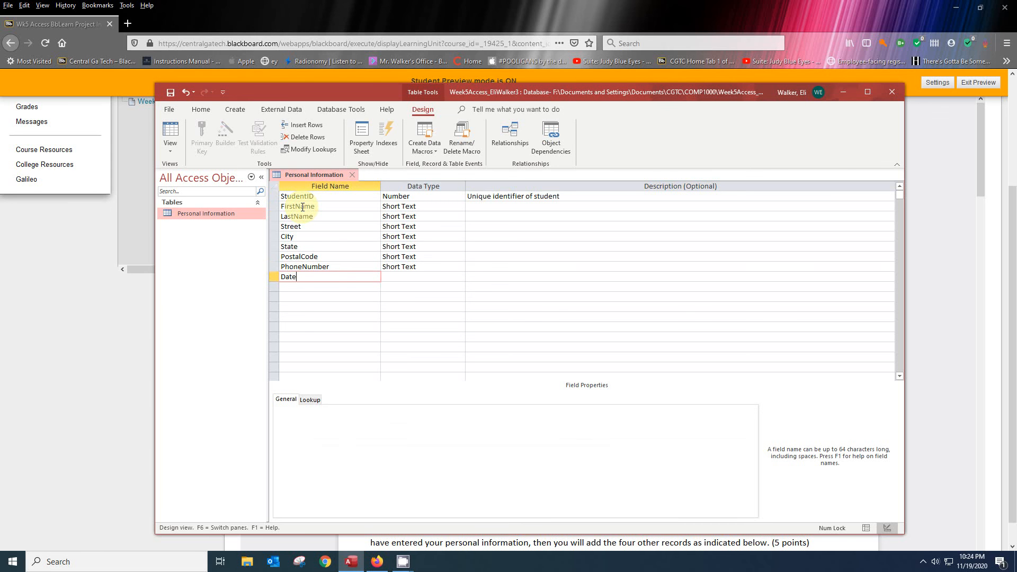
type("ofBirth")
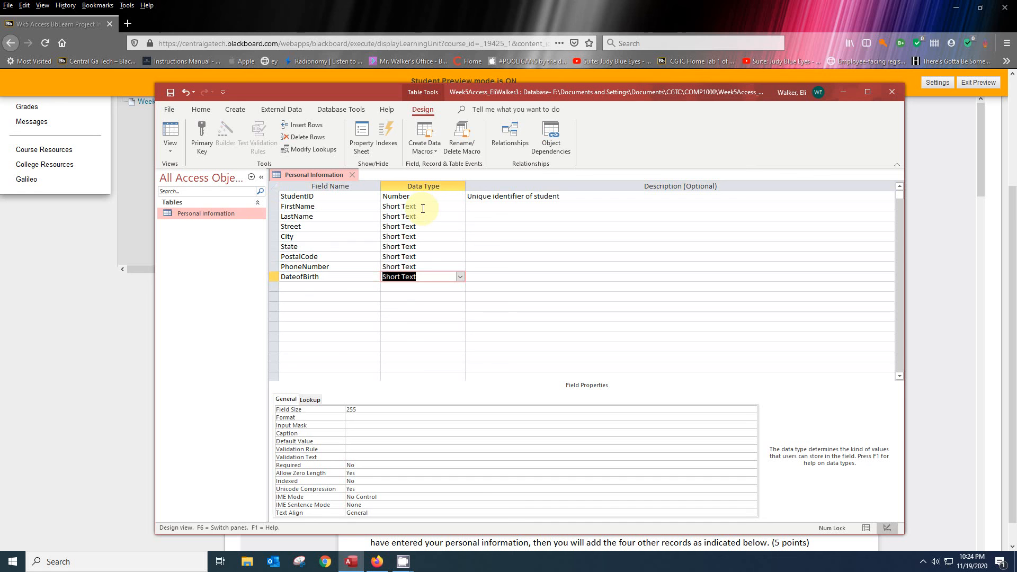
mouse_move(418, 261)
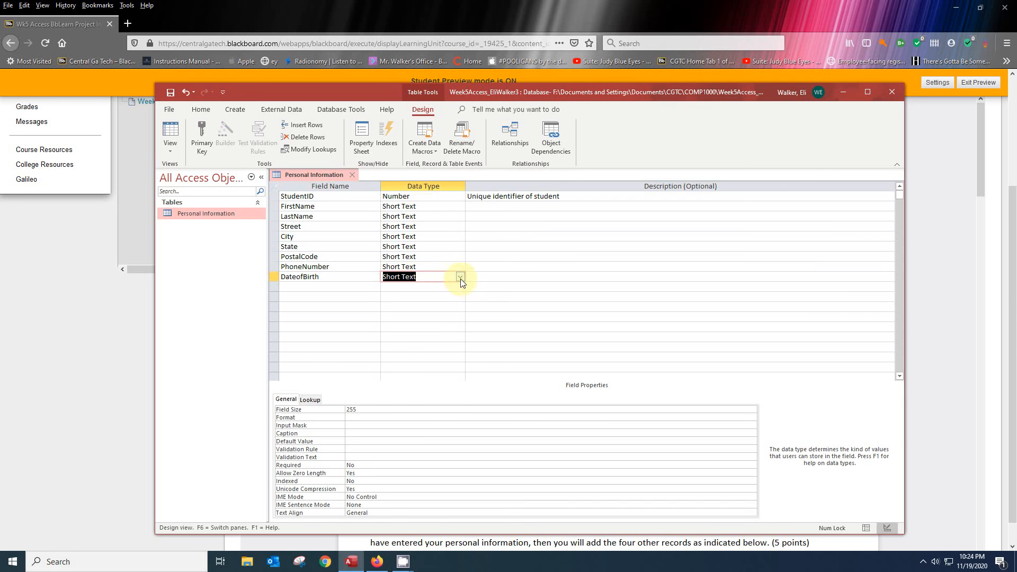
Change the DateofBirth field's data type to Date/Time.
left_click(460, 276)
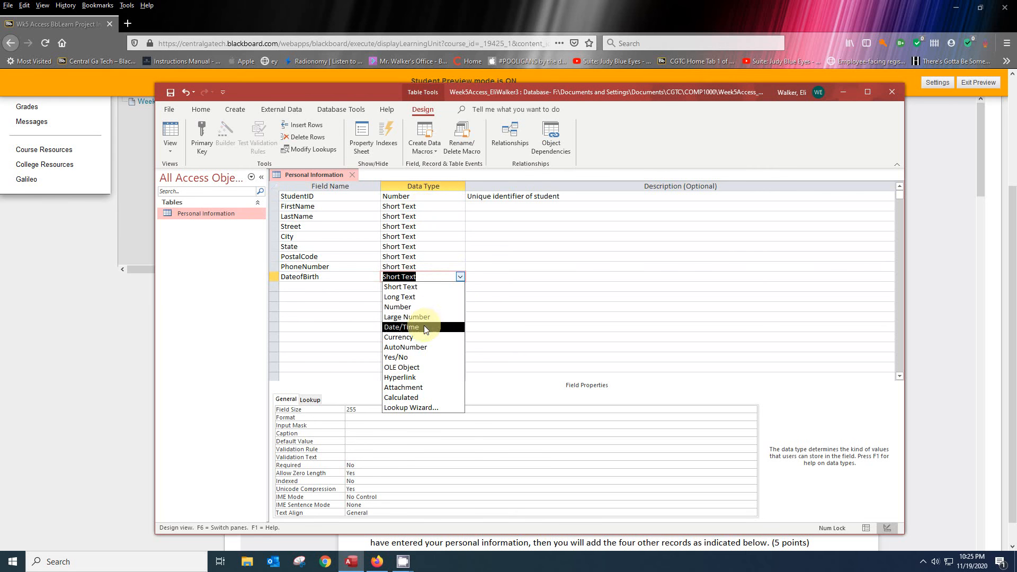
left_click(400, 327)
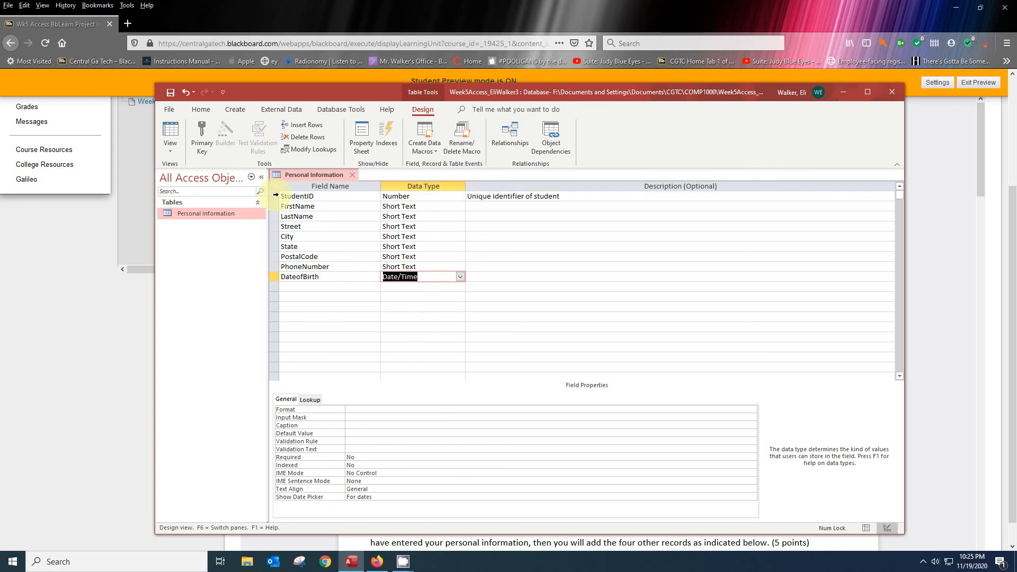
left_click(297, 196)
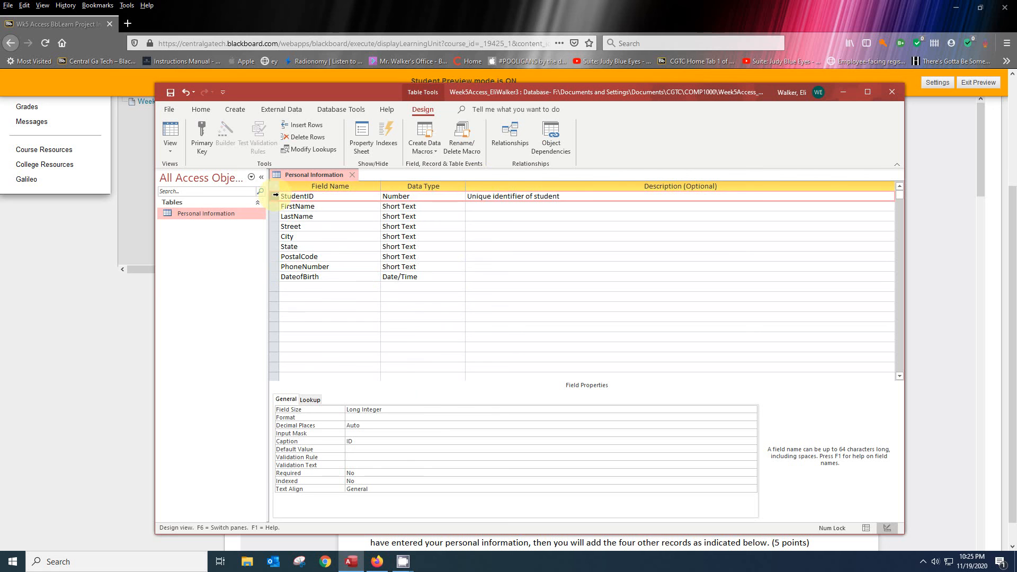
Set FirstName and LastName field sizes to 20, dismissing the invalid-size warning.
left_click(275, 206)
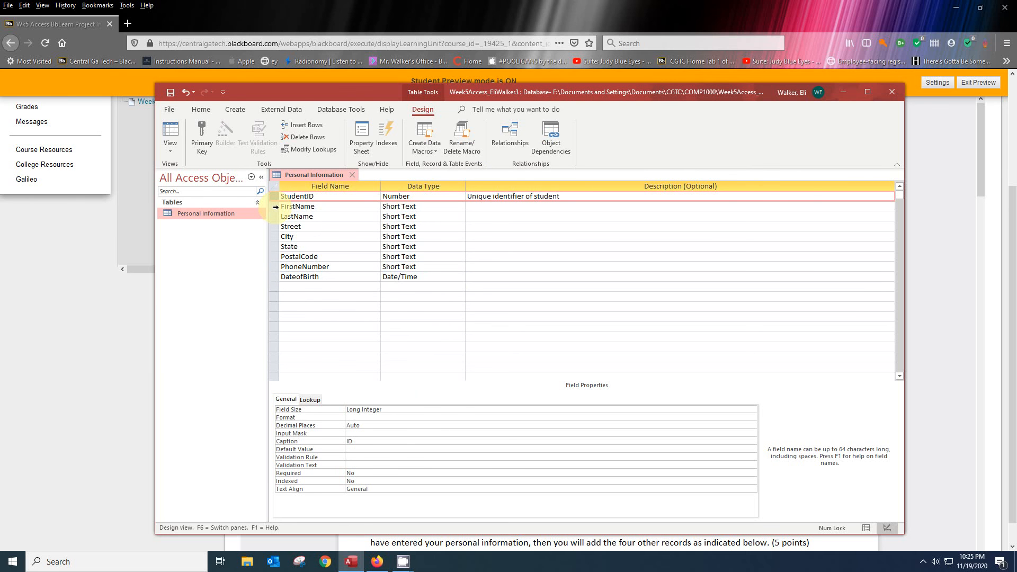
left_click(298, 206)
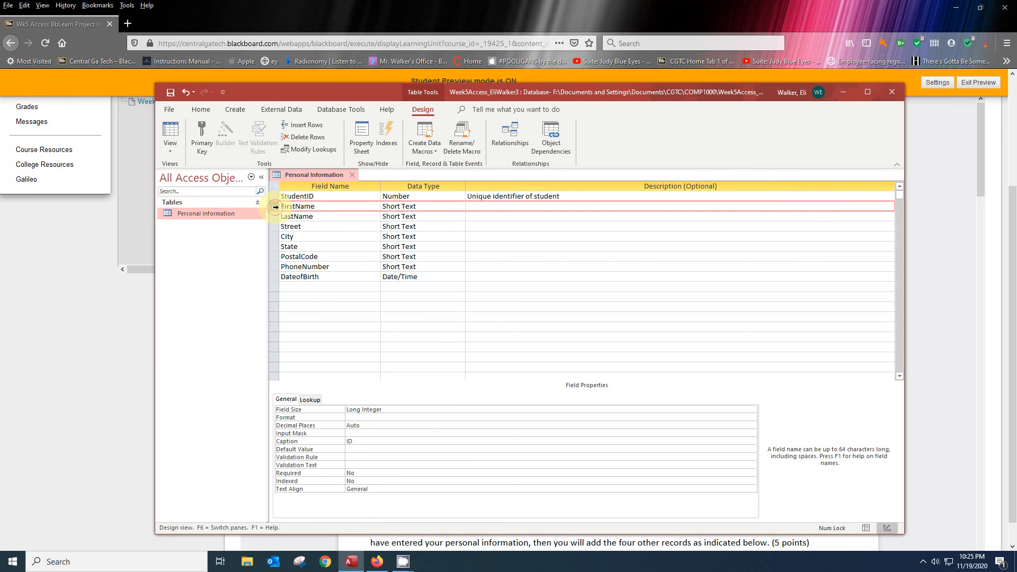
left_click(298, 205)
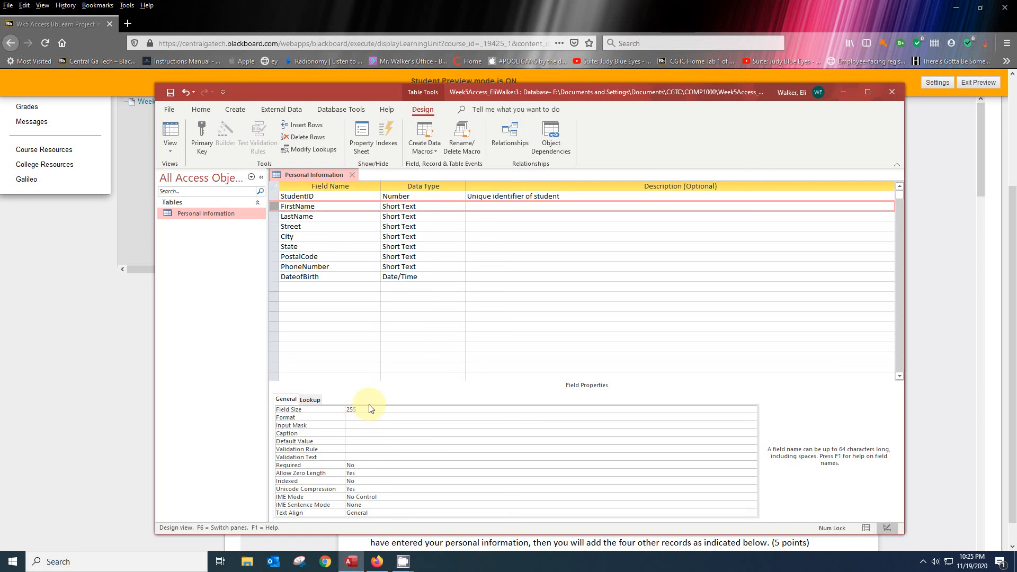
left_click(353, 408)
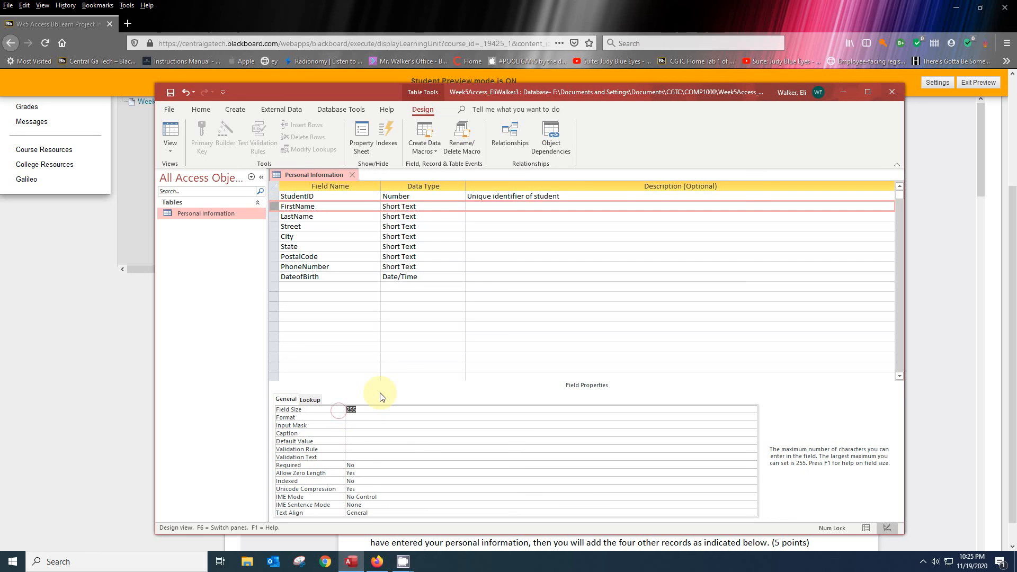
type("20")
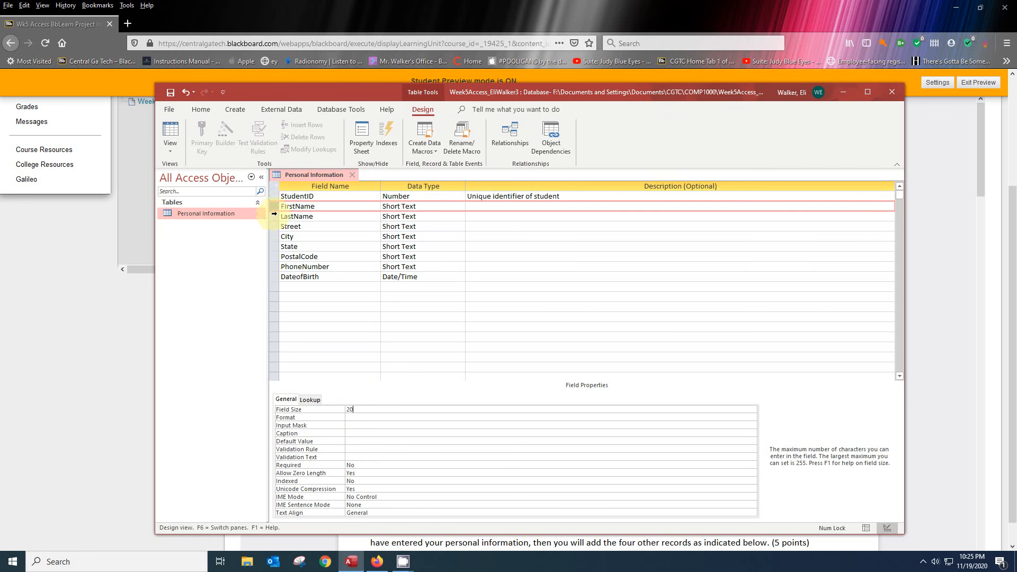
left_click(297, 216)
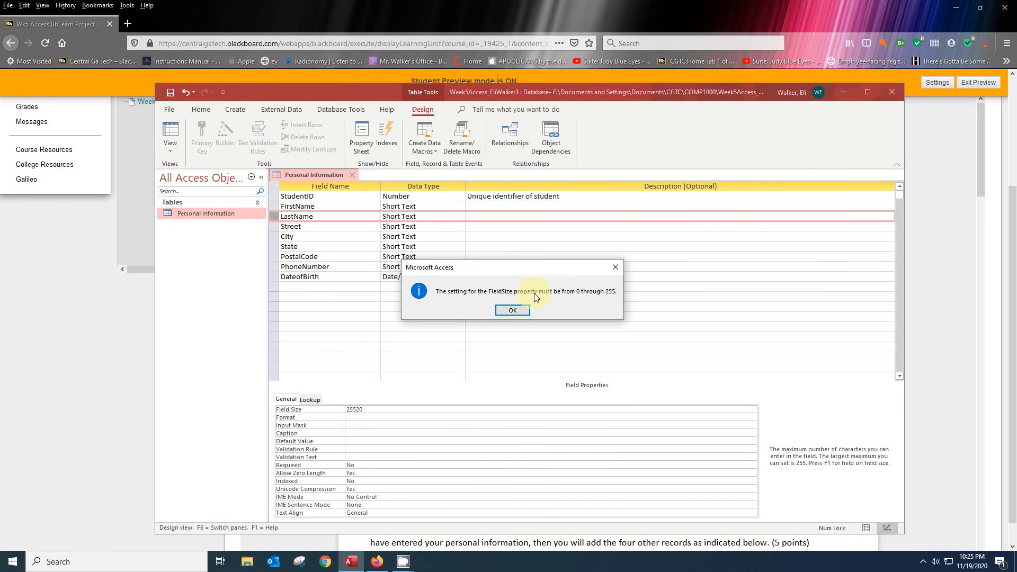
left_click(511, 310)
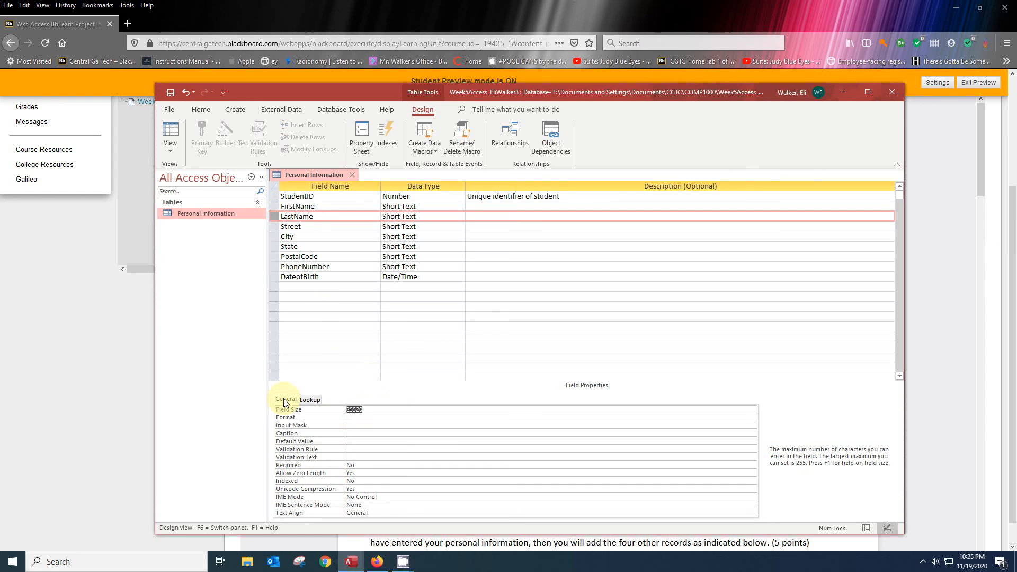
type("2")
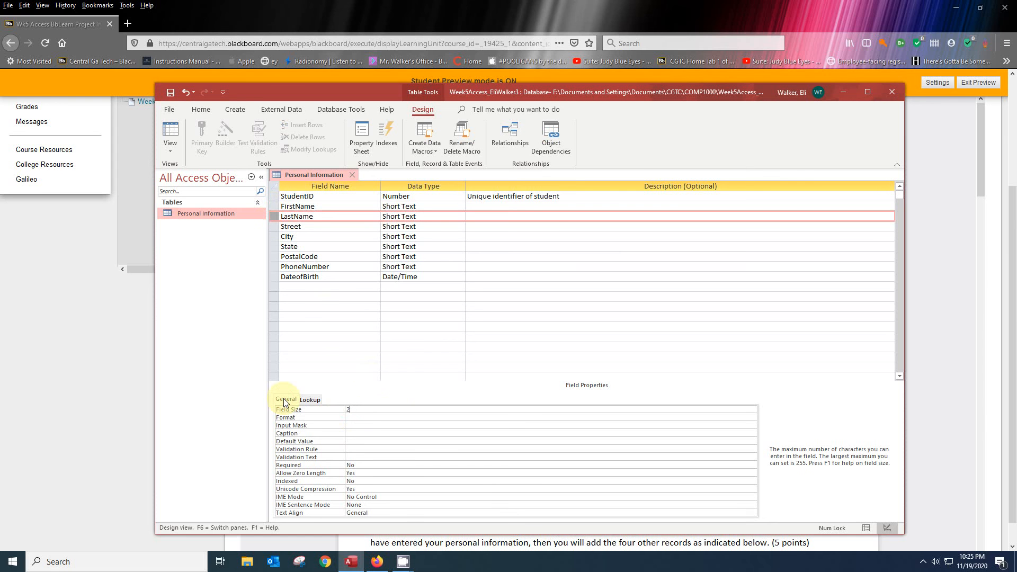
type("0")
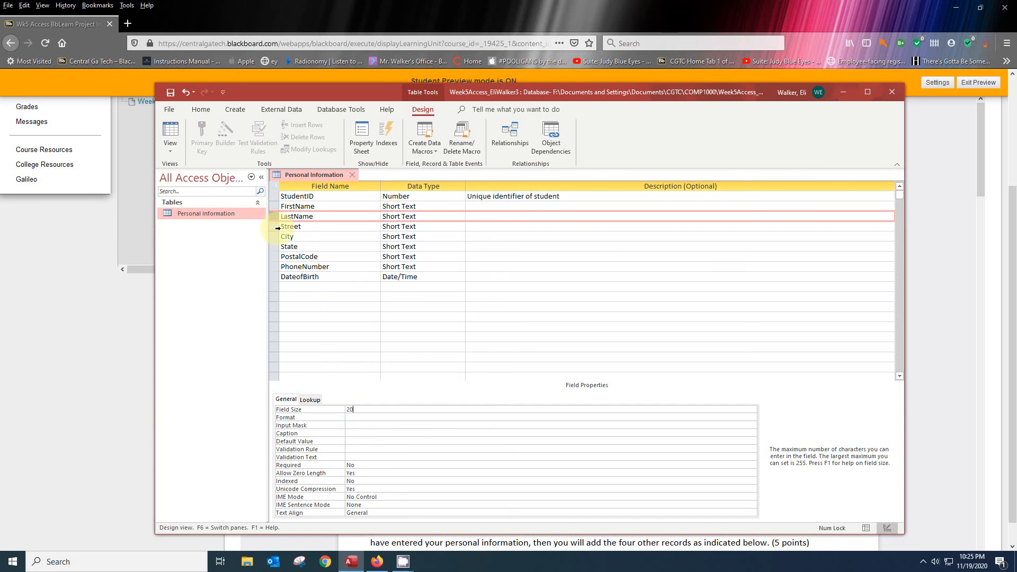
Begin replacing the Street field's size value.
left_click(297, 226)
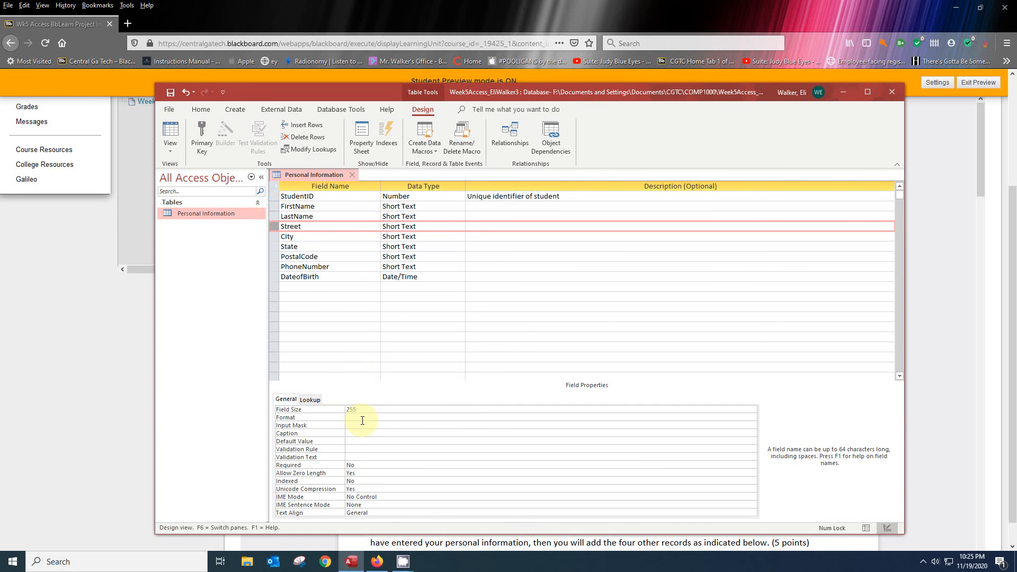
left_click(361, 408)
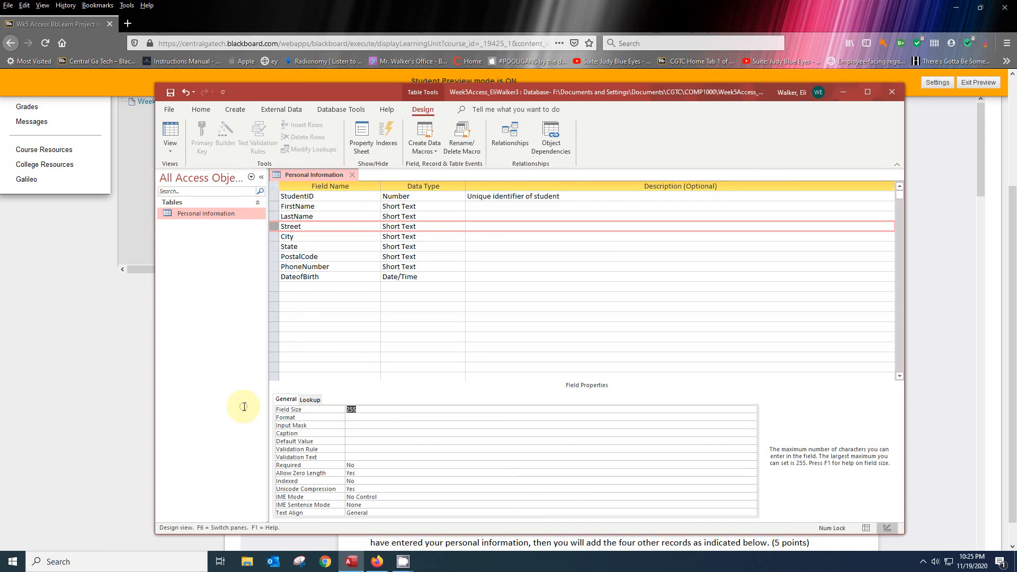
type("3")
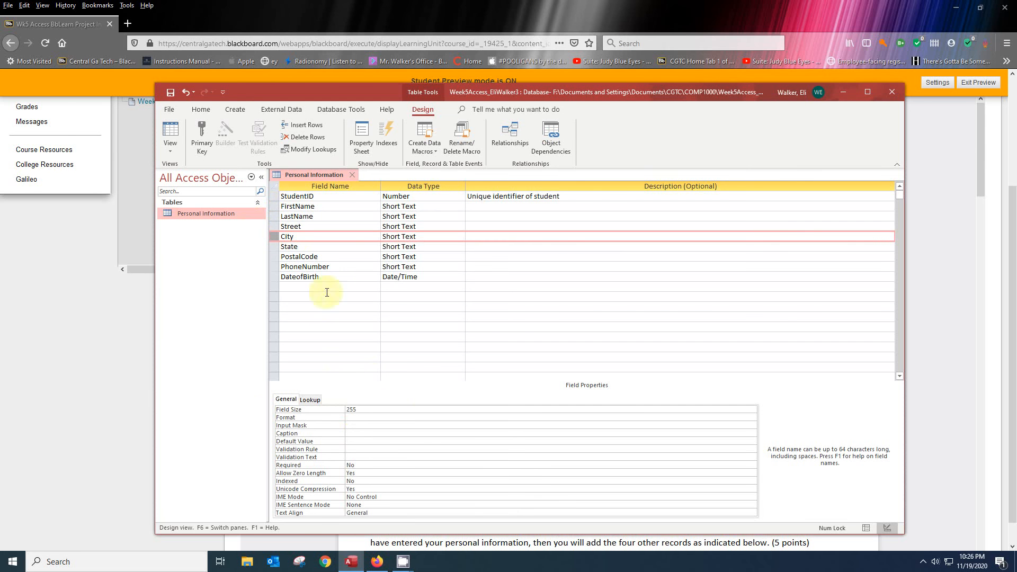
Set field sizes for City (25), State (2) and PostalCode (5), then select PhoneNumber's size.
left_click(351, 408)
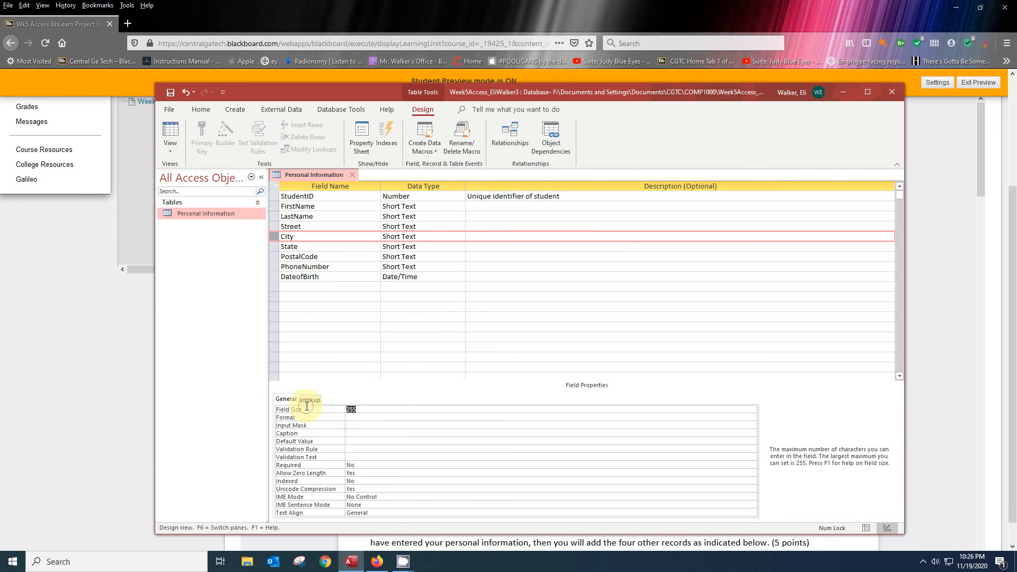
type("25")
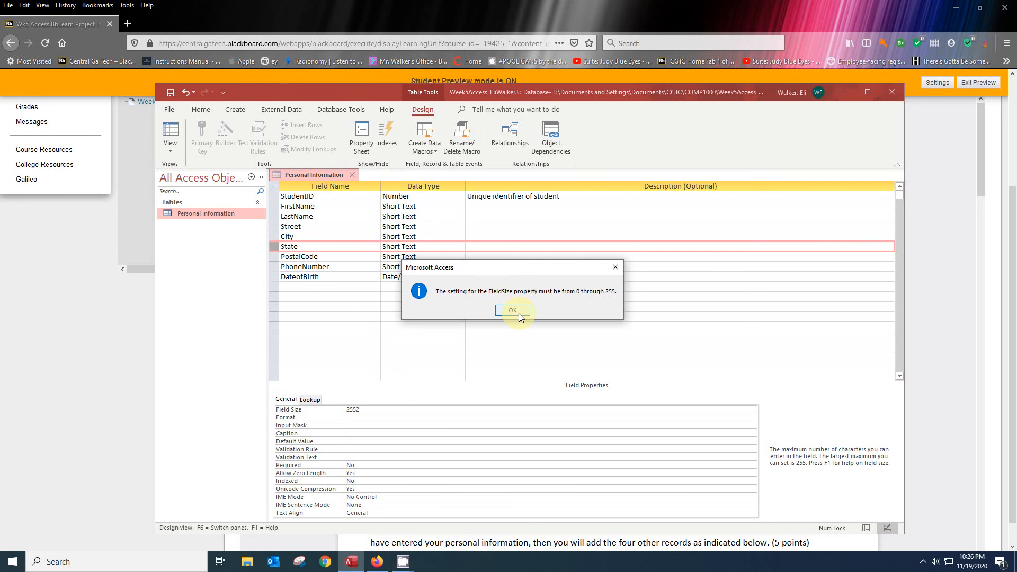
left_click(512, 310)
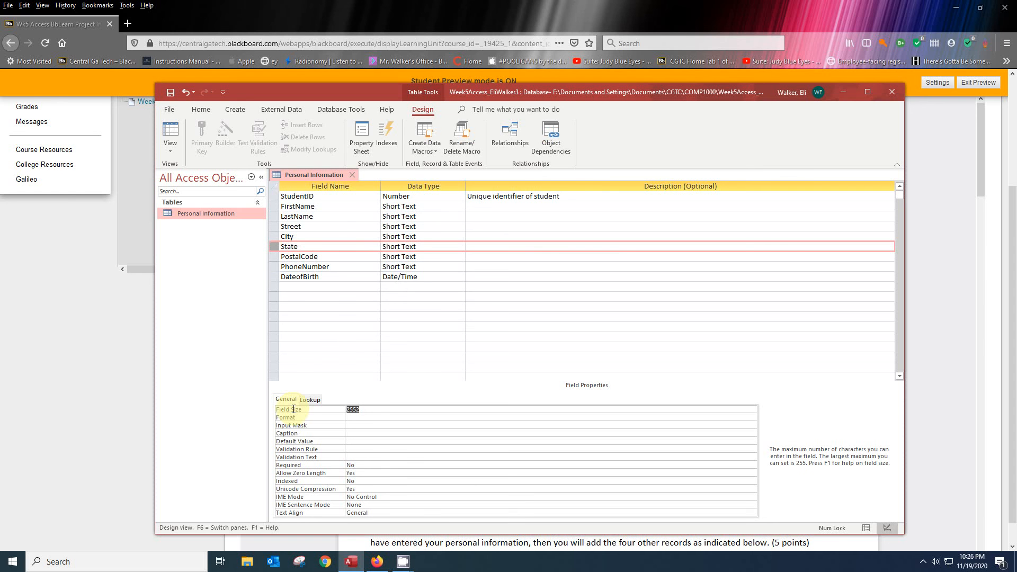
type("2")
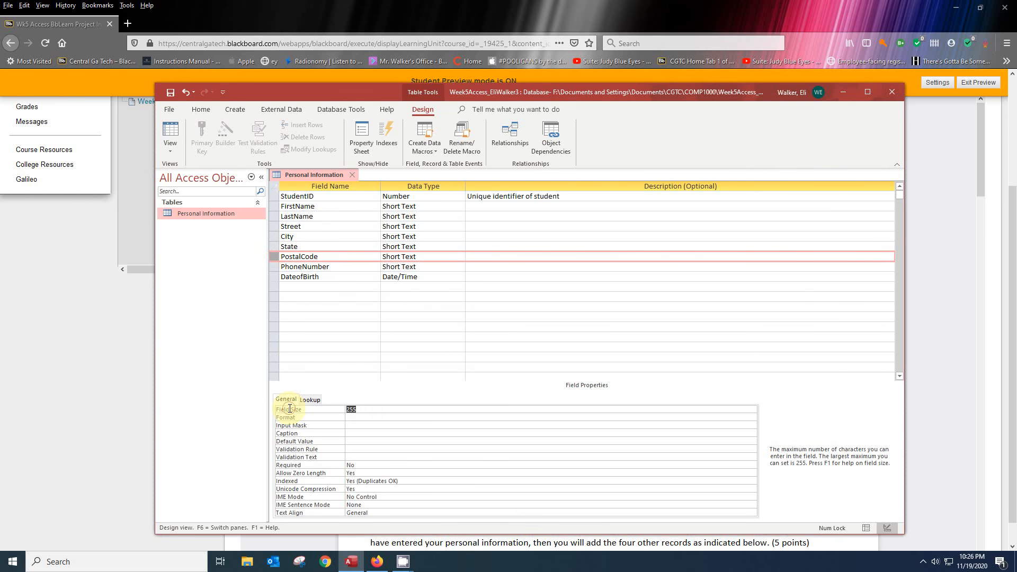
type("5")
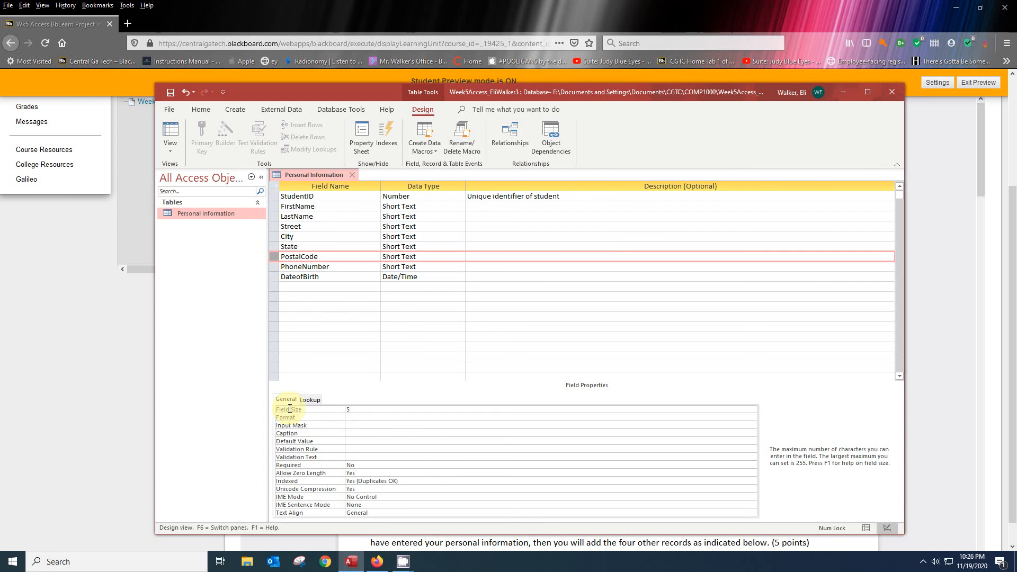
left_click(281, 266)
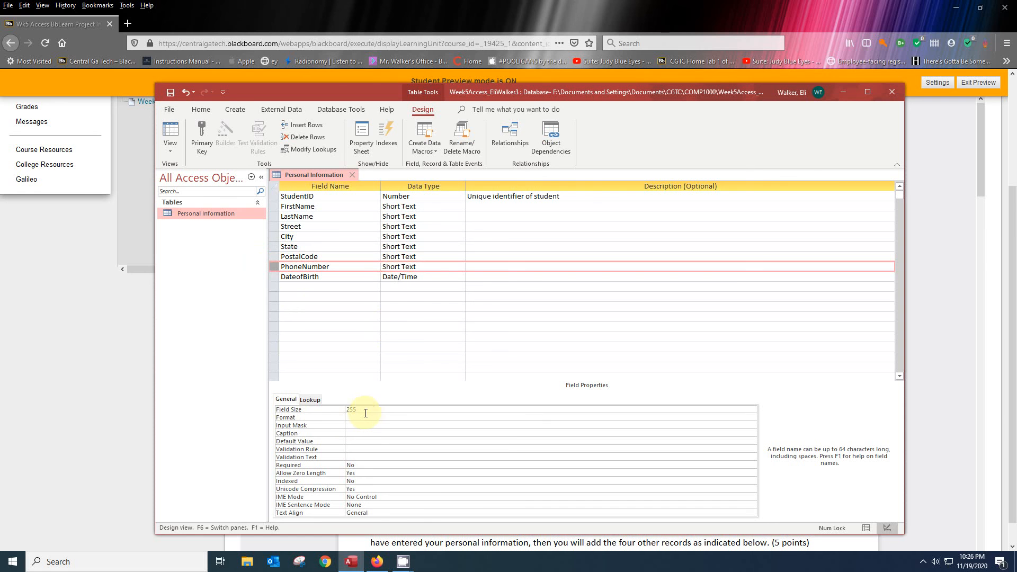
left_click(351, 409)
type("20")
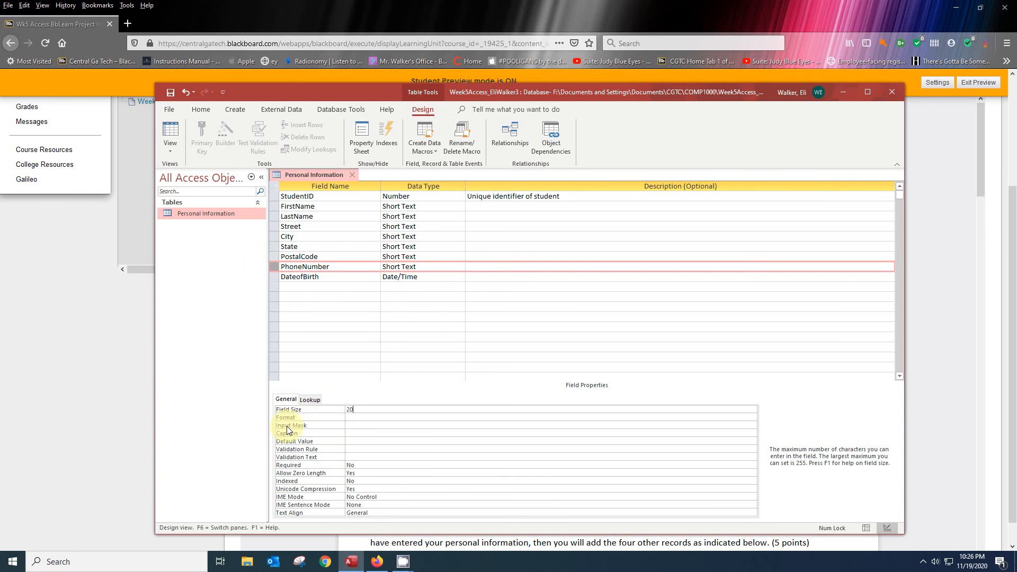
Launch the Input Mask Wizard for PhoneNumber, saving the table when prompted.
left_click(363, 425)
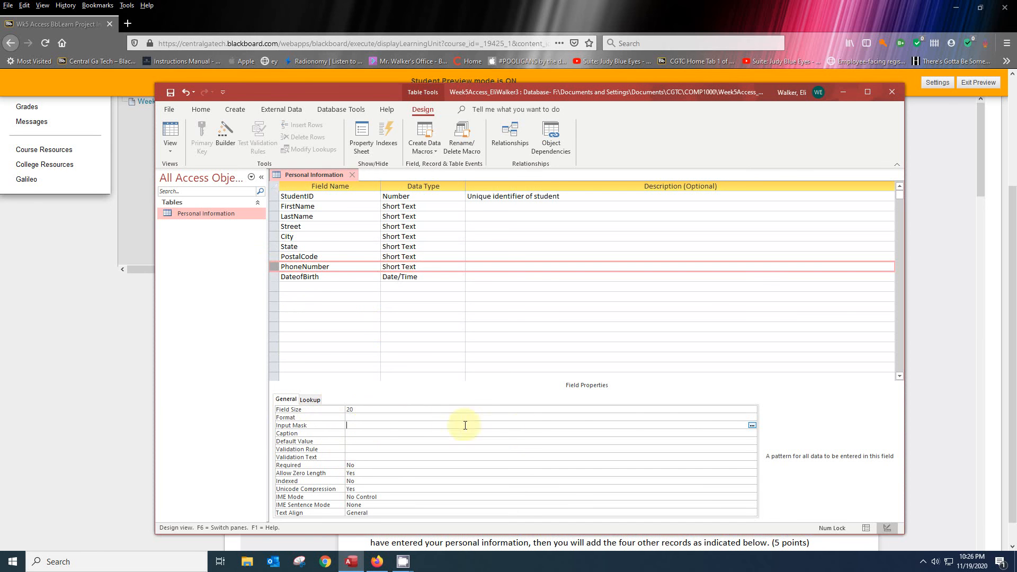
mouse_move(762, 436)
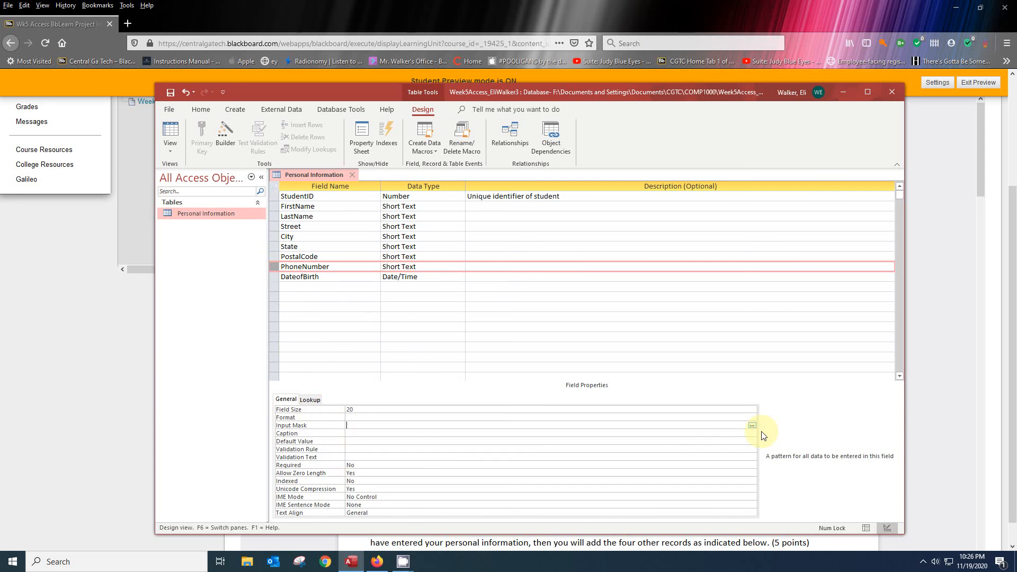
left_click(751, 425)
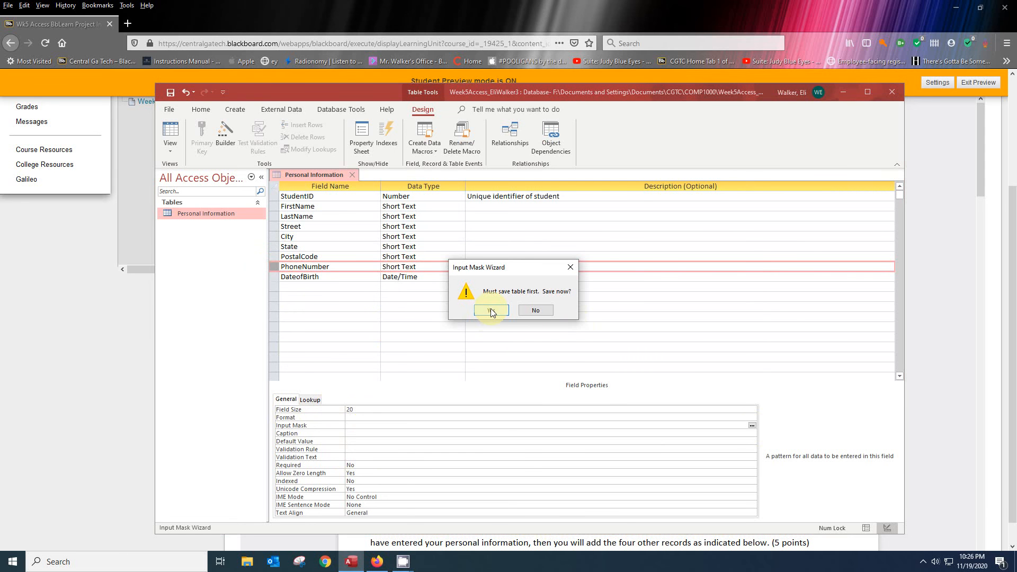
left_click(491, 310)
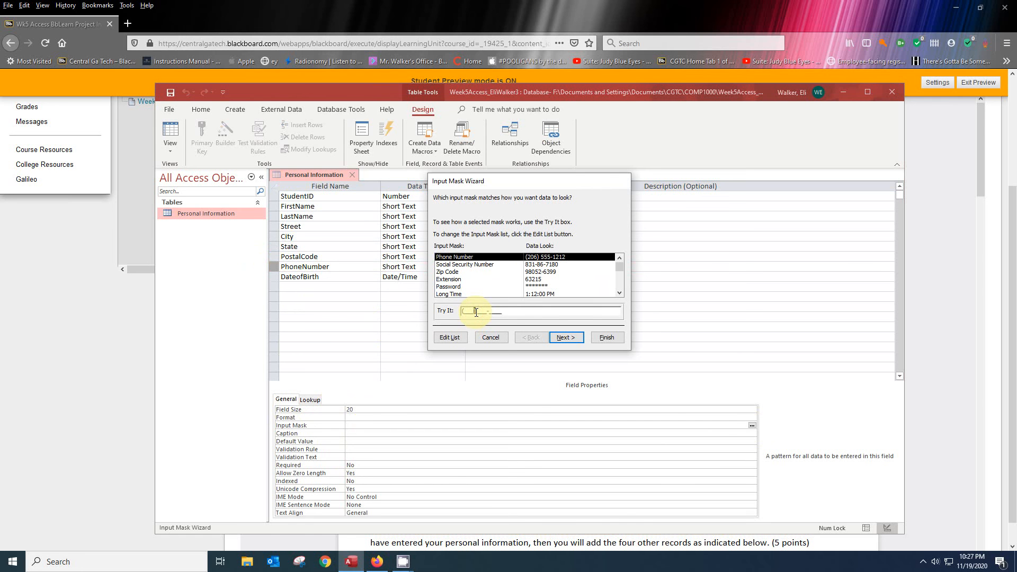
type("5555555")
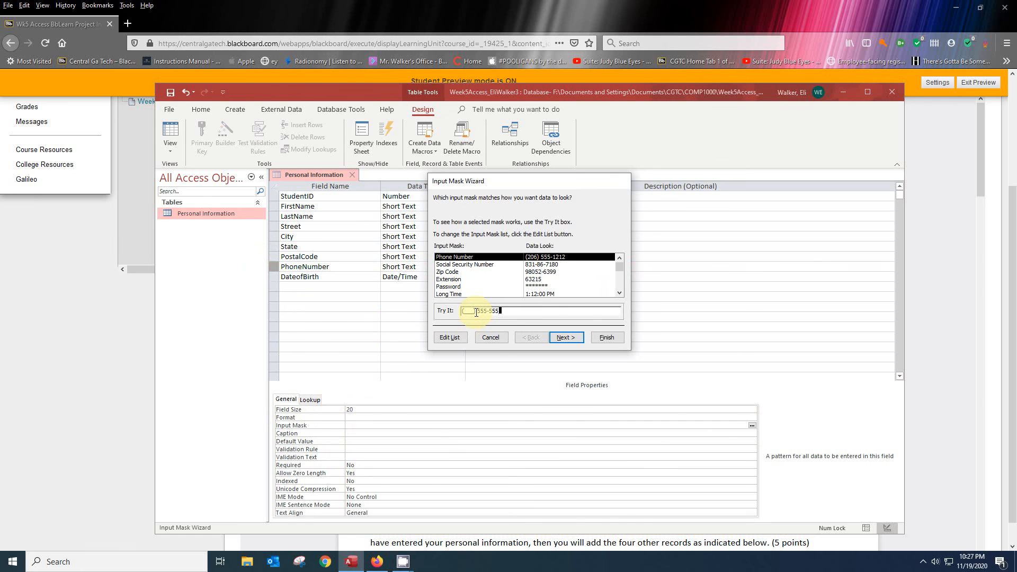
type("1")
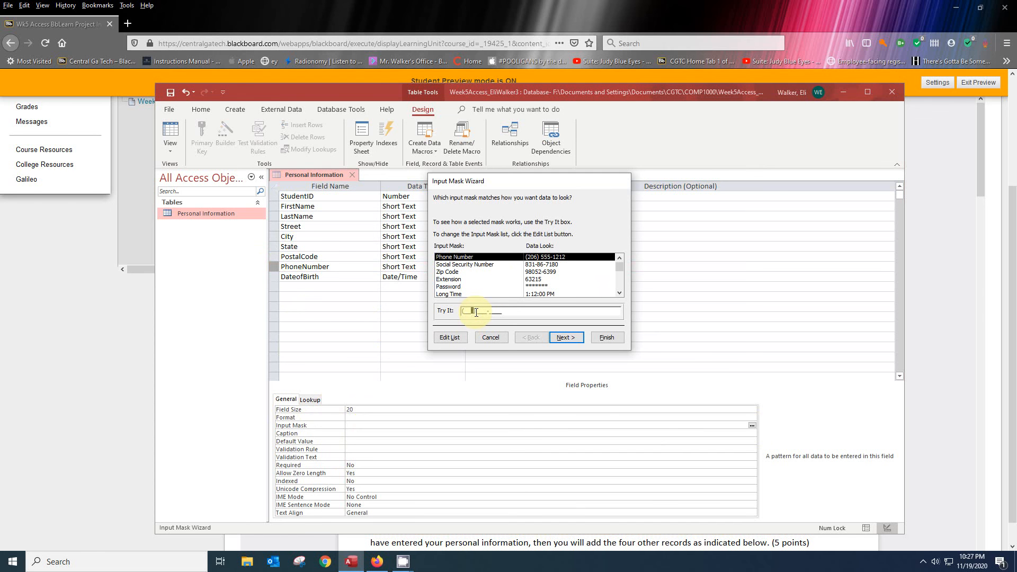
type("555) 555-")
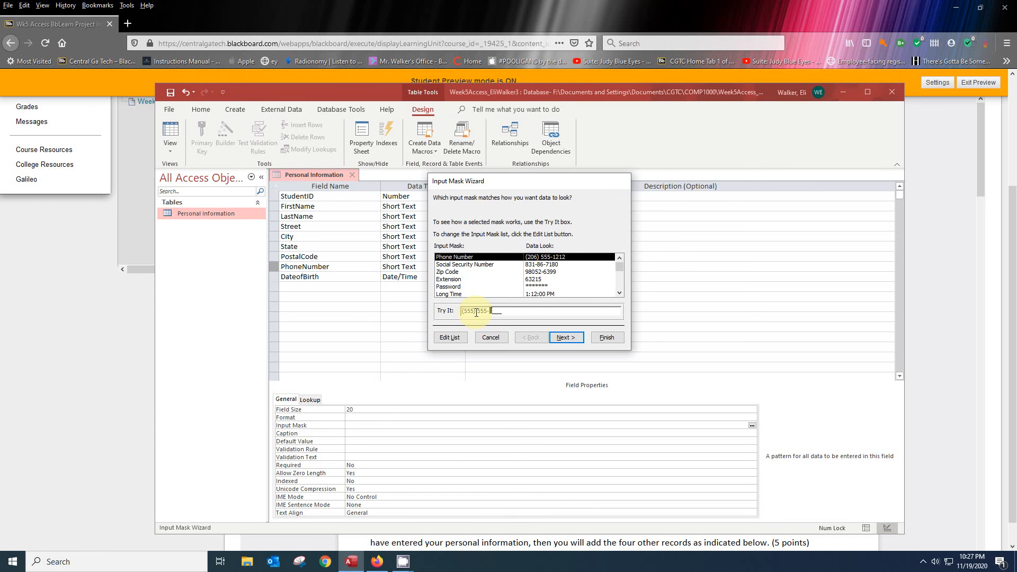
type("1212")
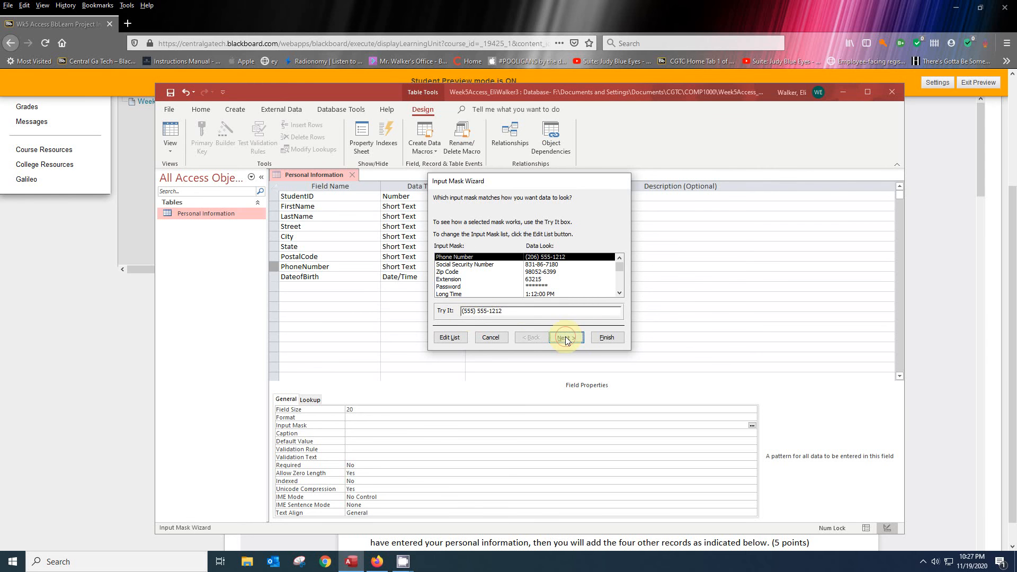
Apply the Phone Number mask !\(999\) 000-0000;0;_ to PhoneNumber, storing the mask symbols.
left_click(565, 338)
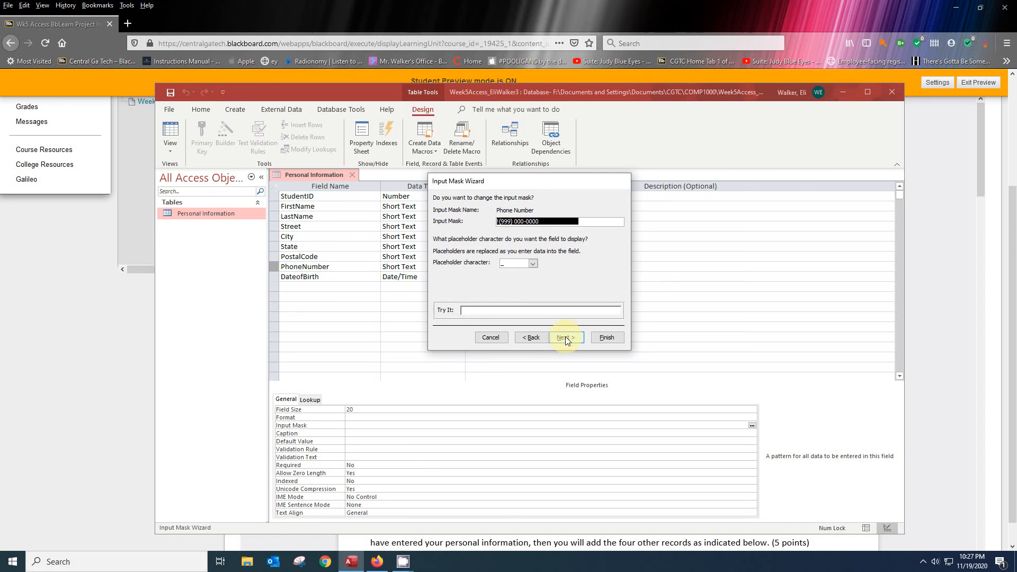
left_click(565, 337)
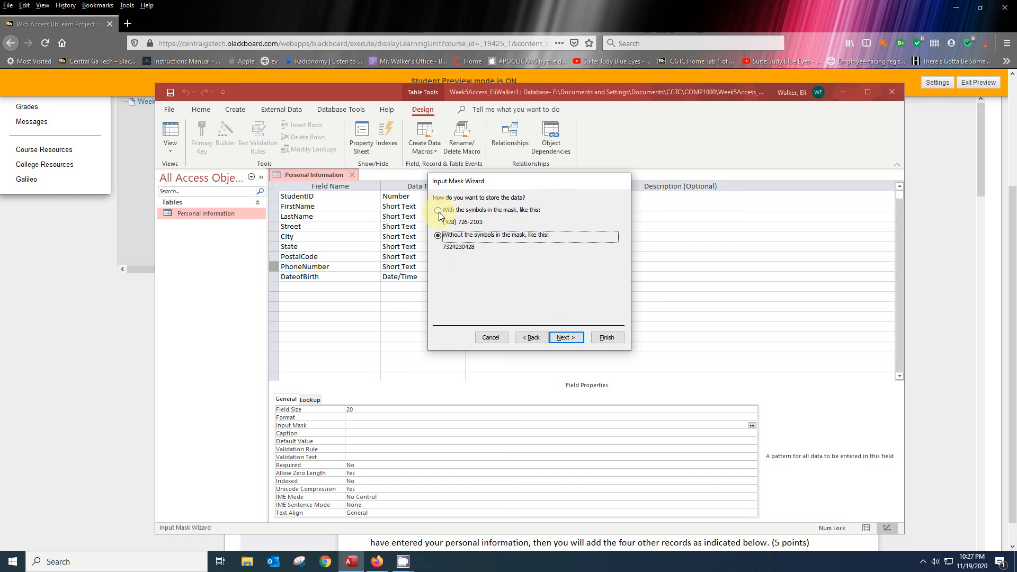
left_click(439, 210)
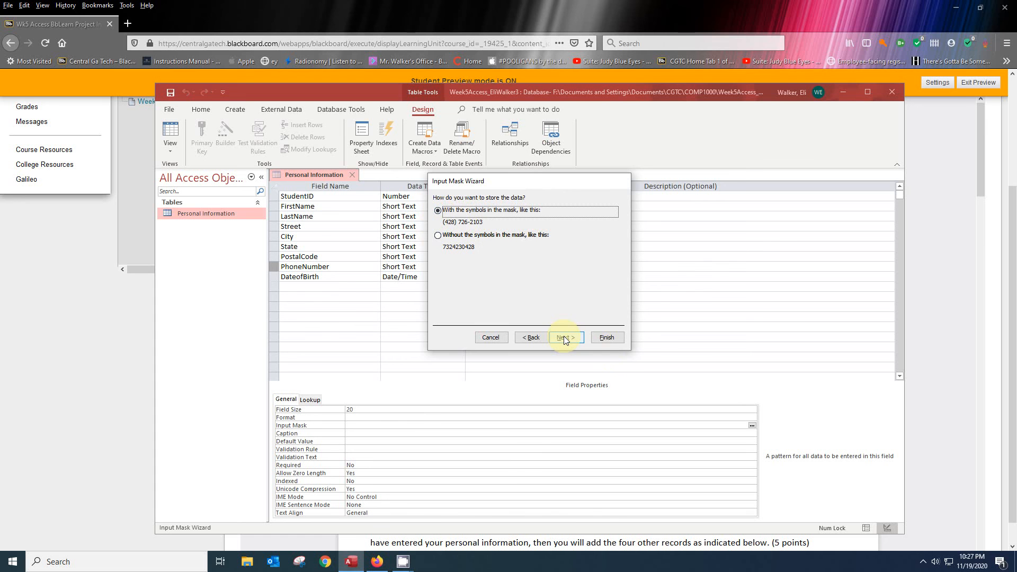
left_click(563, 337)
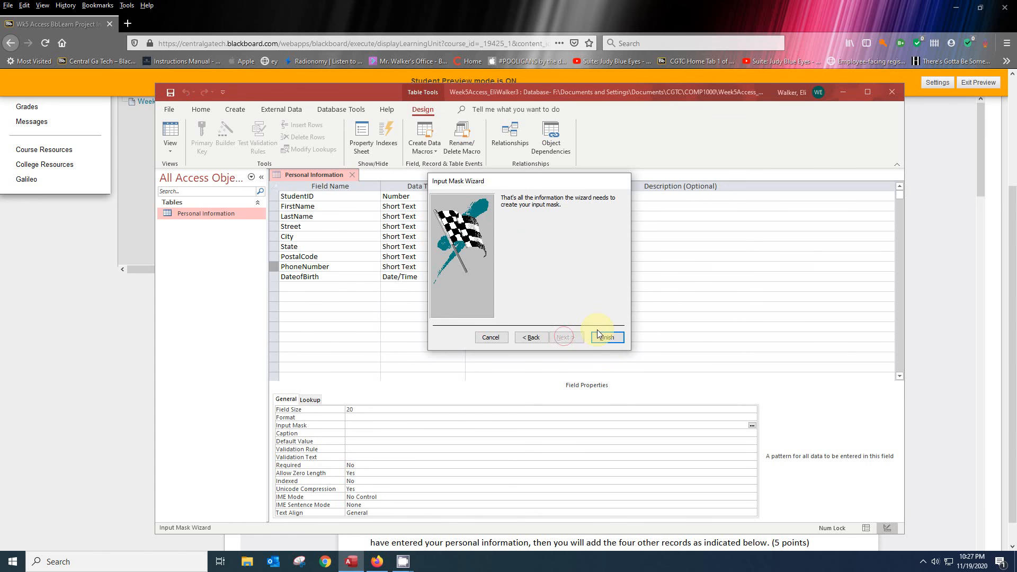
left_click(605, 337)
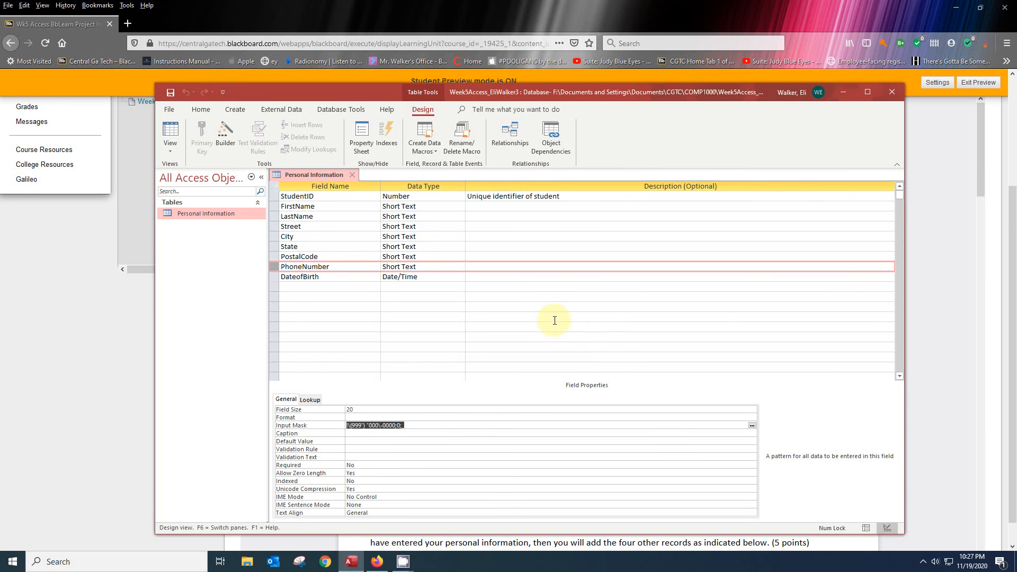
Set DateofBirth's Caption property to DOB, then switch Personal Information to Datasheet view.
left_click(272, 277)
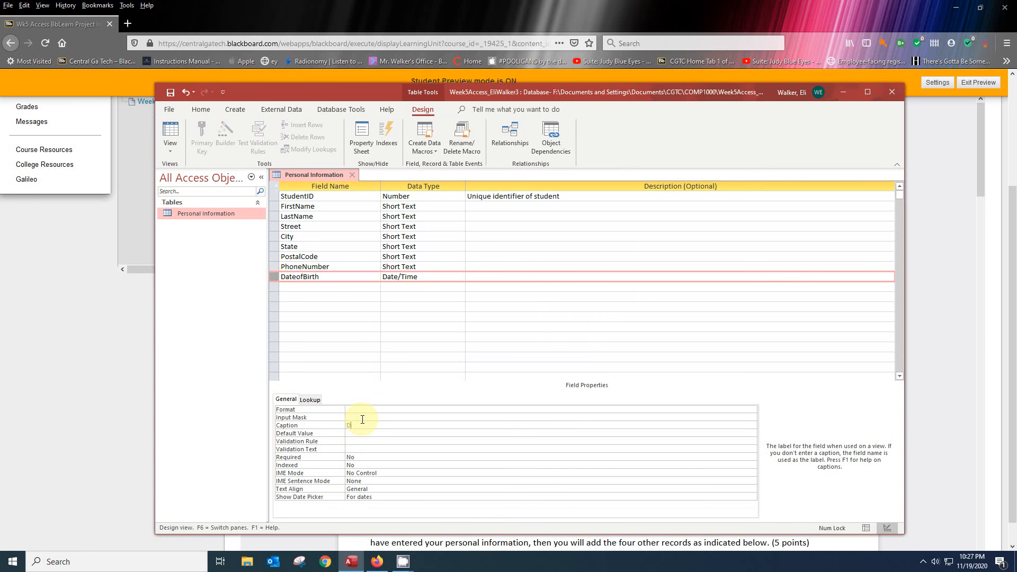
type("OB")
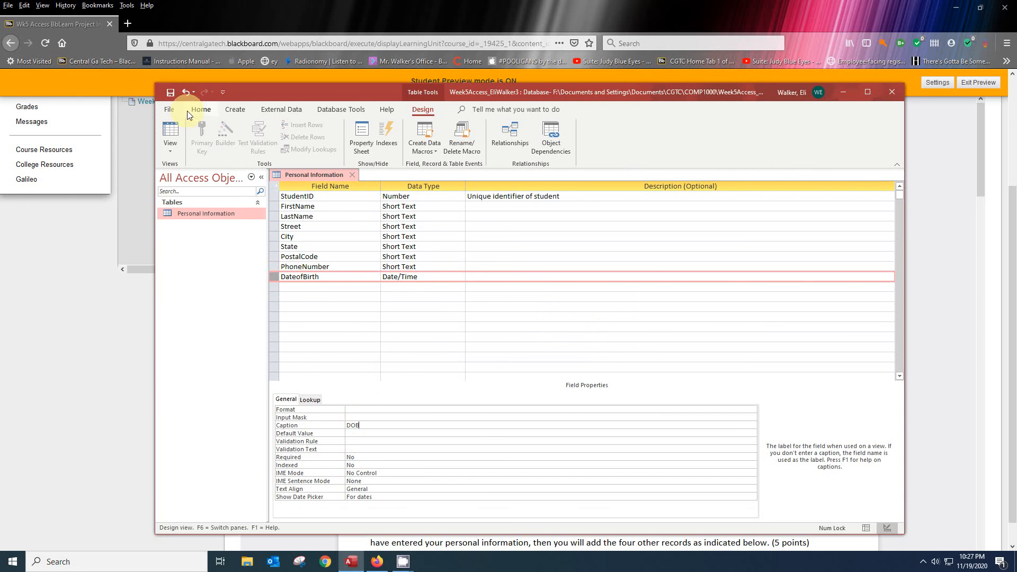
mouse_move(171, 91)
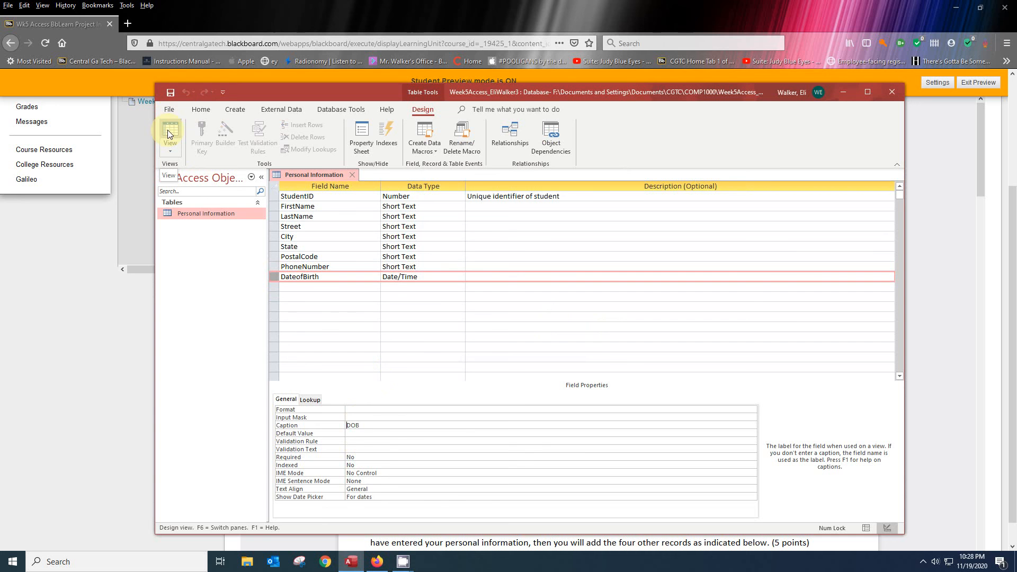
left_click(170, 133)
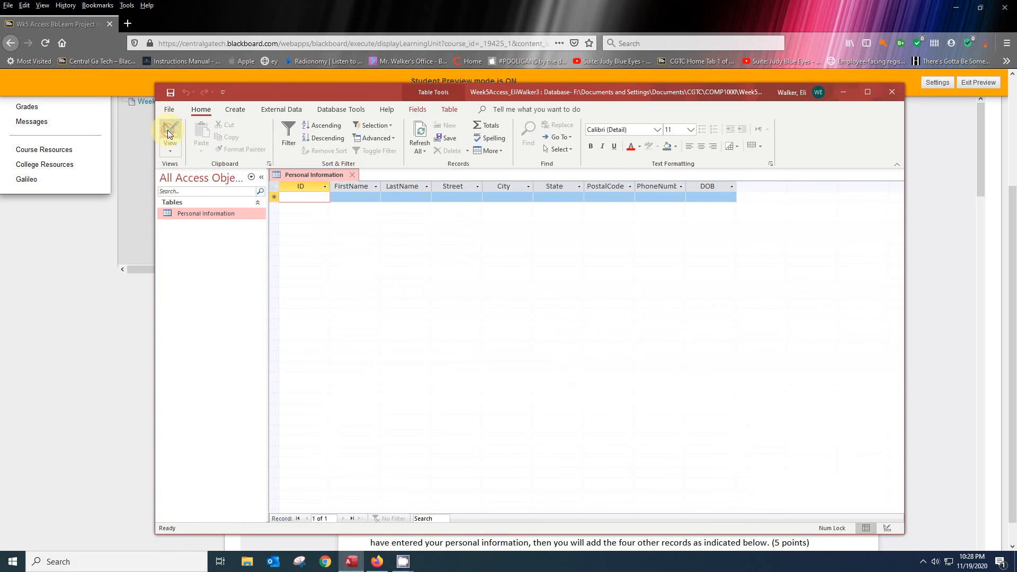